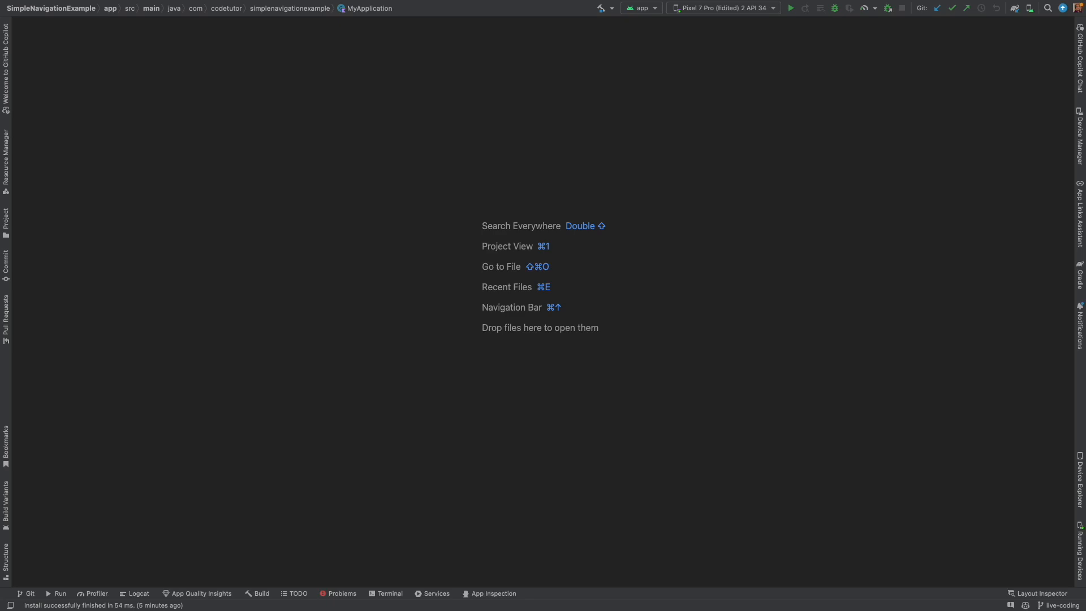
{"action": "mouse_move", "coordinate": [108, 277]}
{"action": "type", "text": "Shared"}
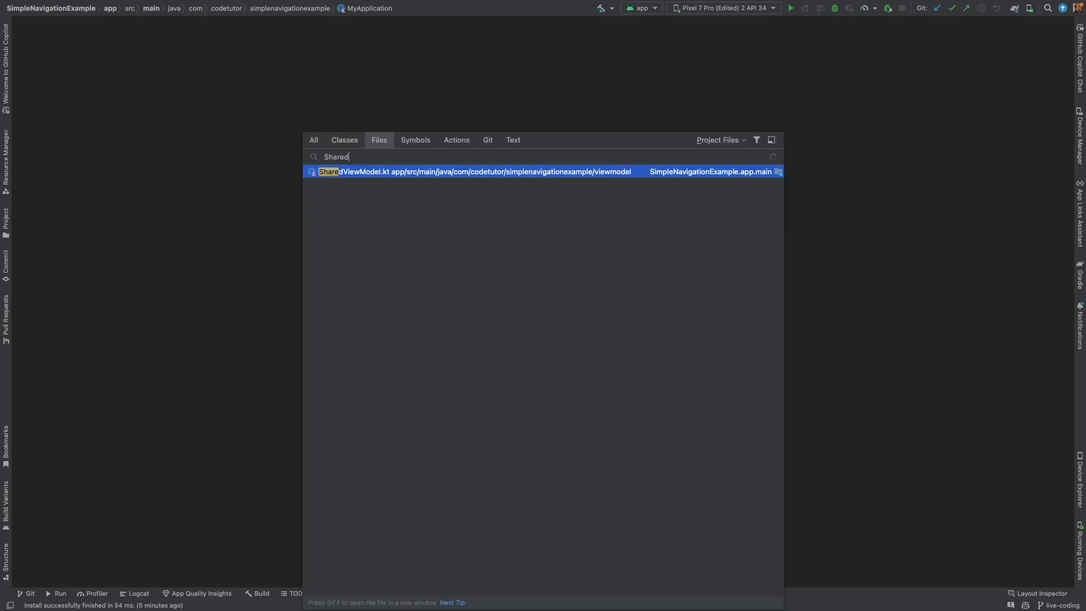
Open SharedViewModel.kt from the Search Everywhere results
{"action": "left_click", "coordinate": [473, 171]}
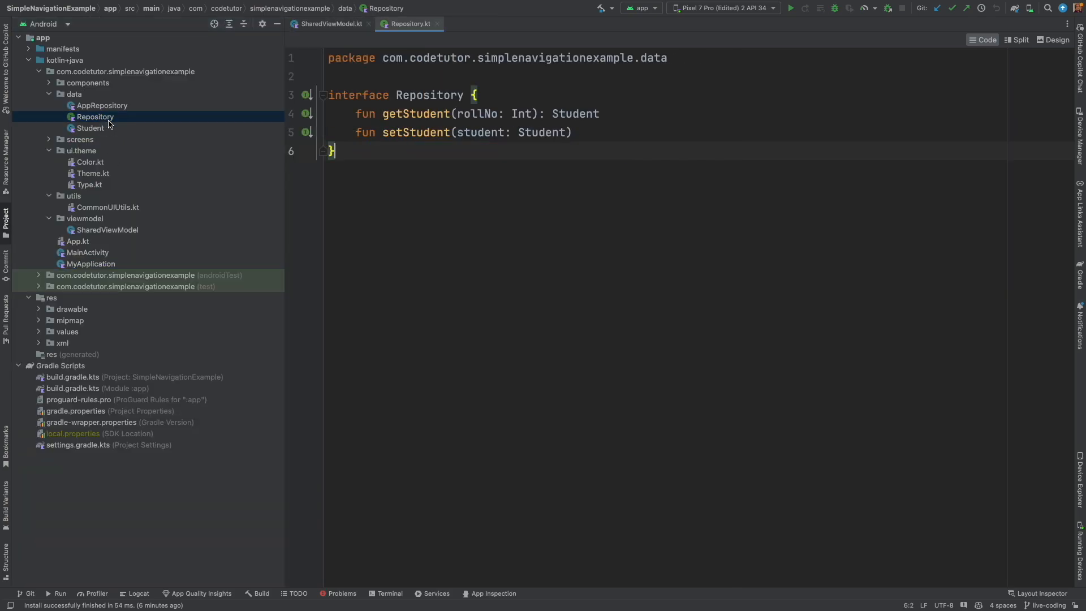
Open AppRepository.kt and MyApplication.kt, then bring SharedViewModel.kt back to the front
{"action": "left_click", "coordinate": [101, 105]}
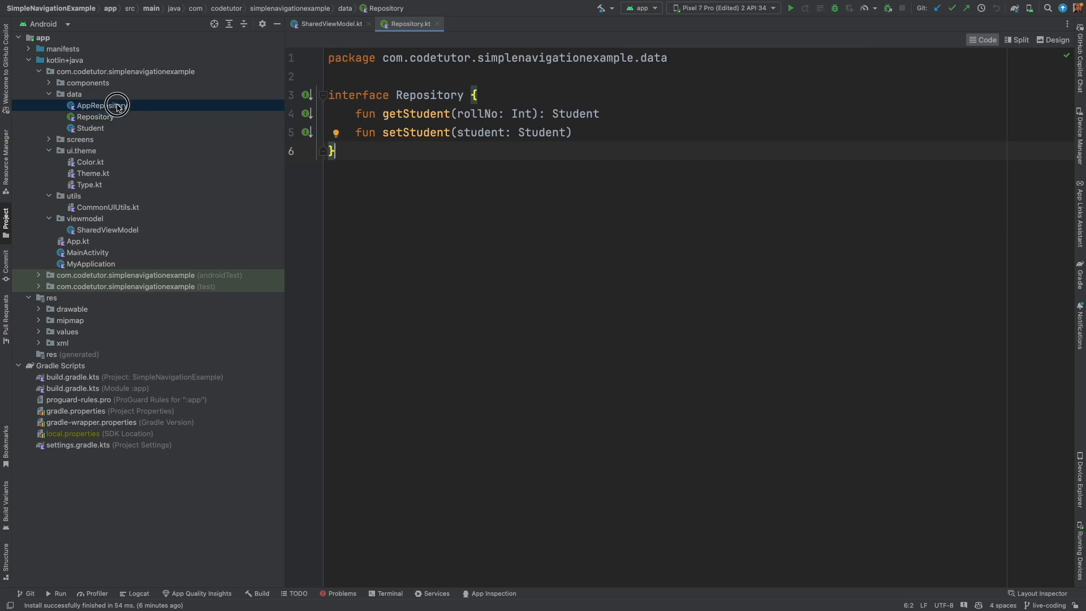
{"action": "double_click", "coordinate": [102, 105]}
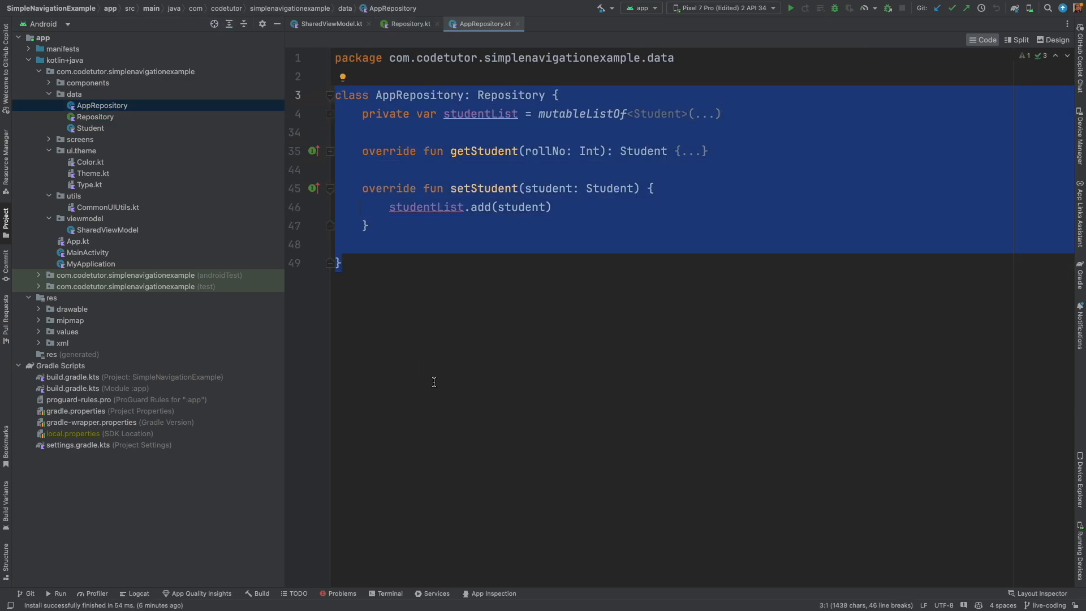
{"action": "left_click", "coordinate": [91, 264]}
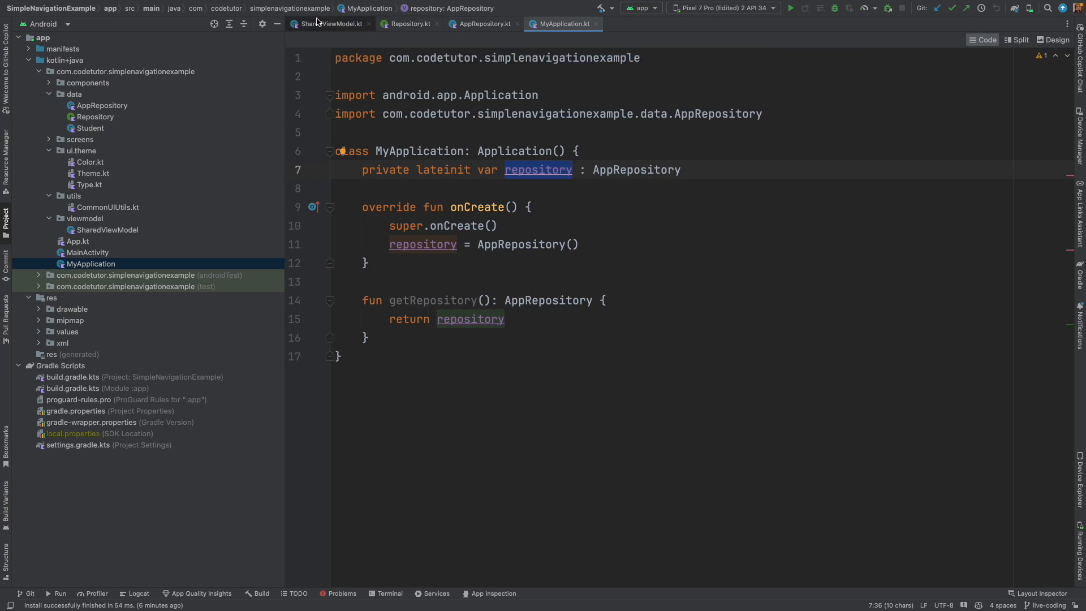
{"action": "left_click", "coordinate": [329, 24]}
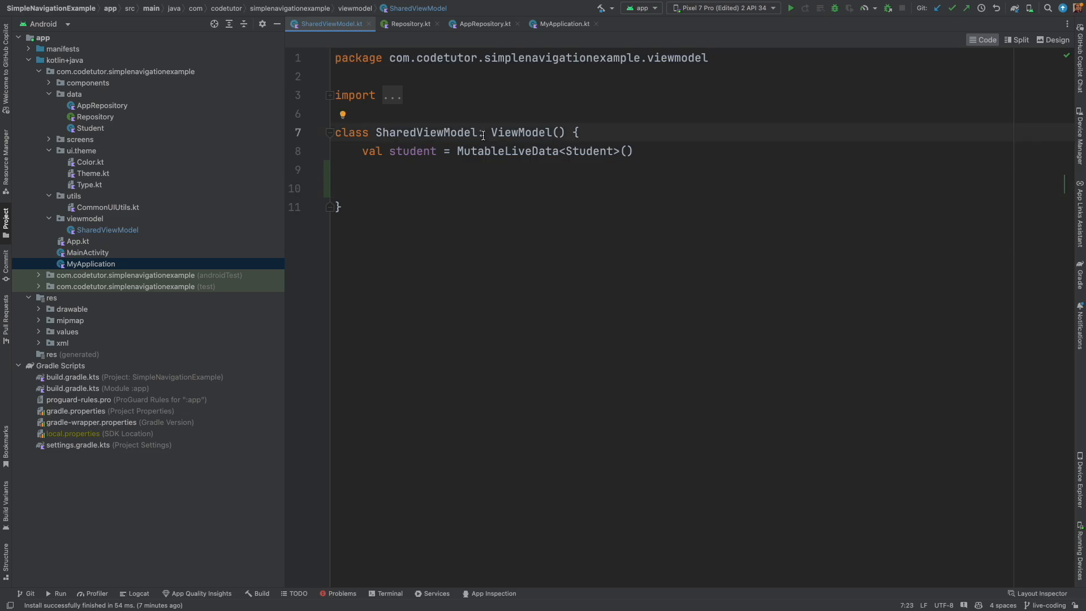
Give SharedViewModel a 'repository: AppRepository' constructor parameter
{"action": "type", "text": "()"}
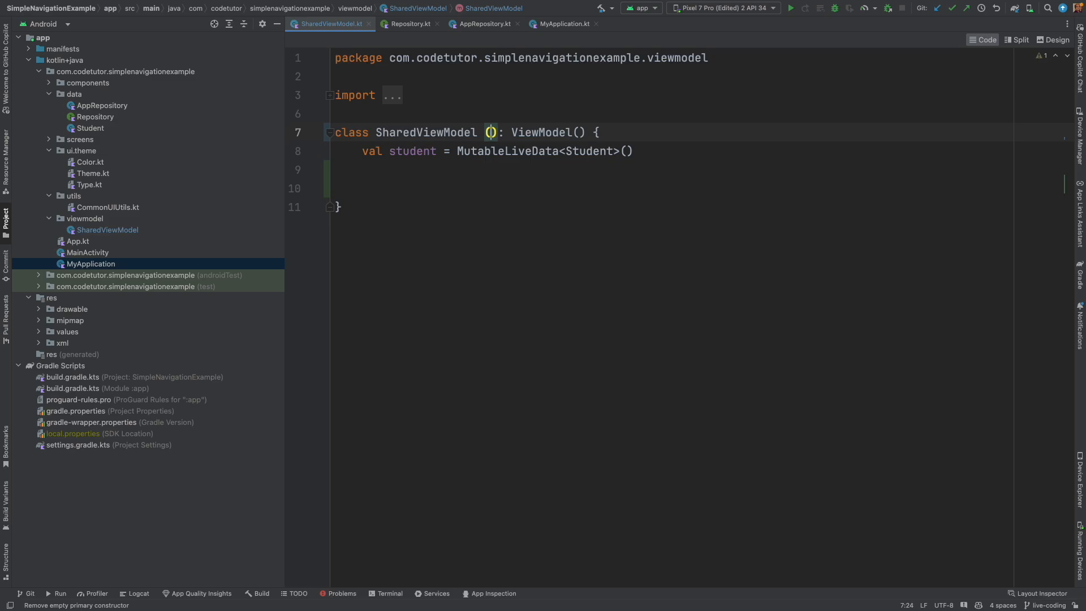
{"action": "type", "text": "repository: AppRepository"}
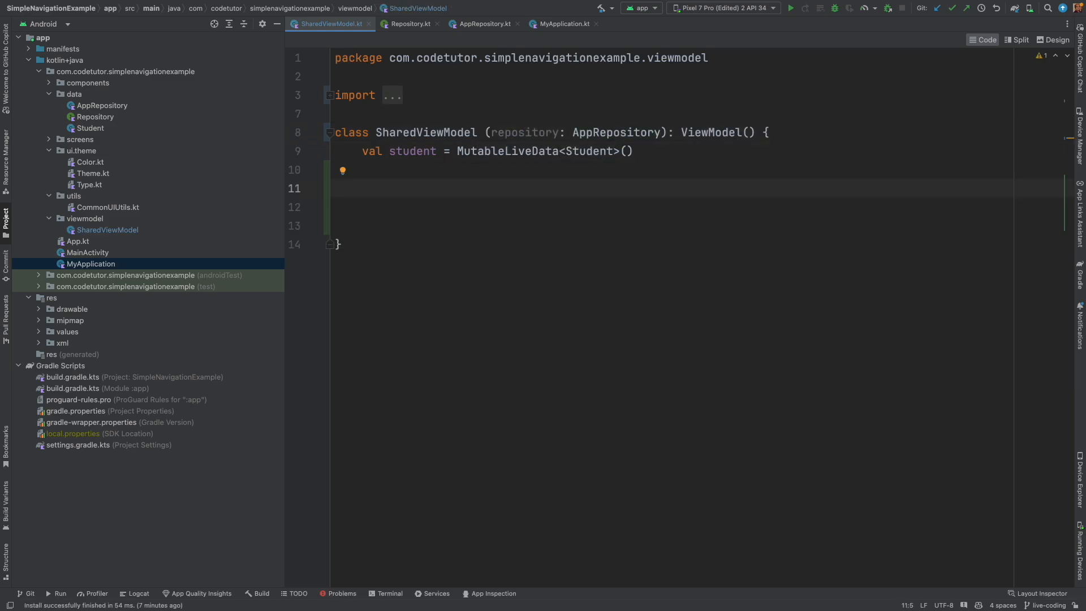
Add a commented 'val rollNo = MutableLiveData<Int>()' property
{"action": "type", "text": "//Store roll Number"}
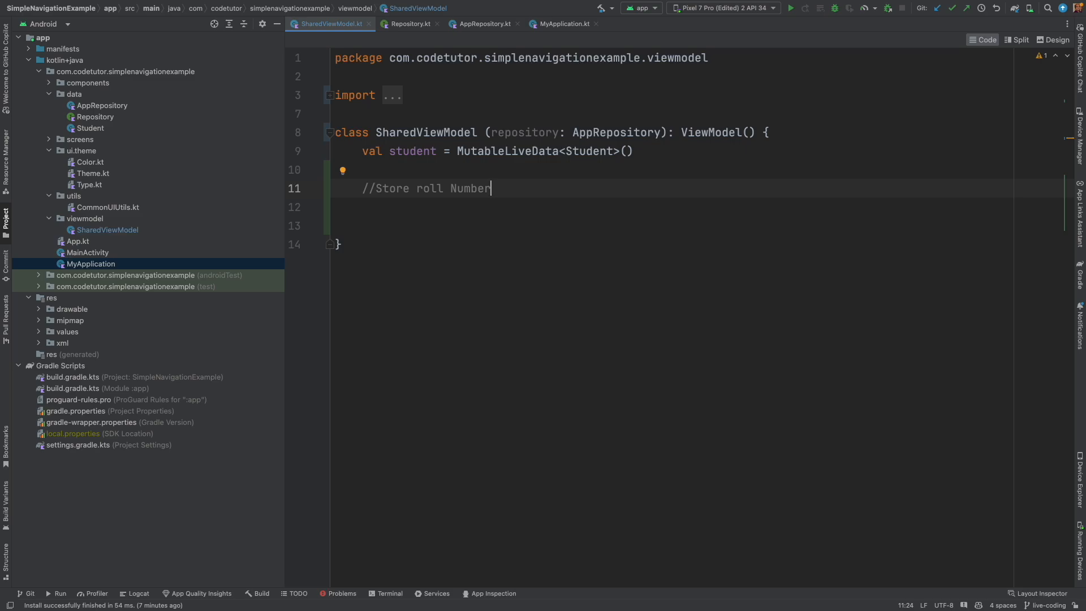
{"action": "key", "text": "enter"}
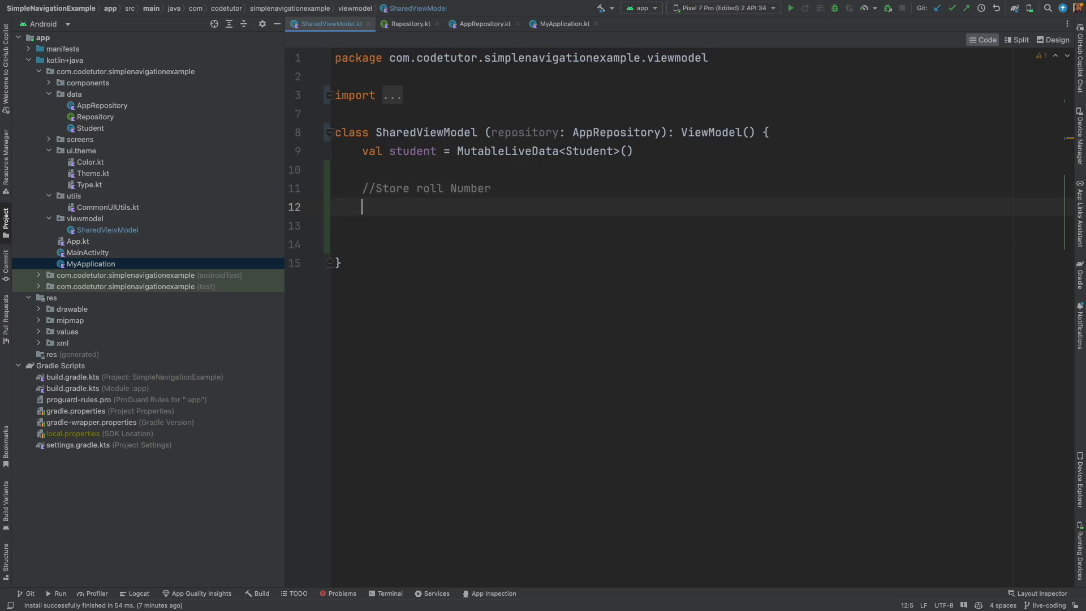
{"action": "type", "text": "val ro"}
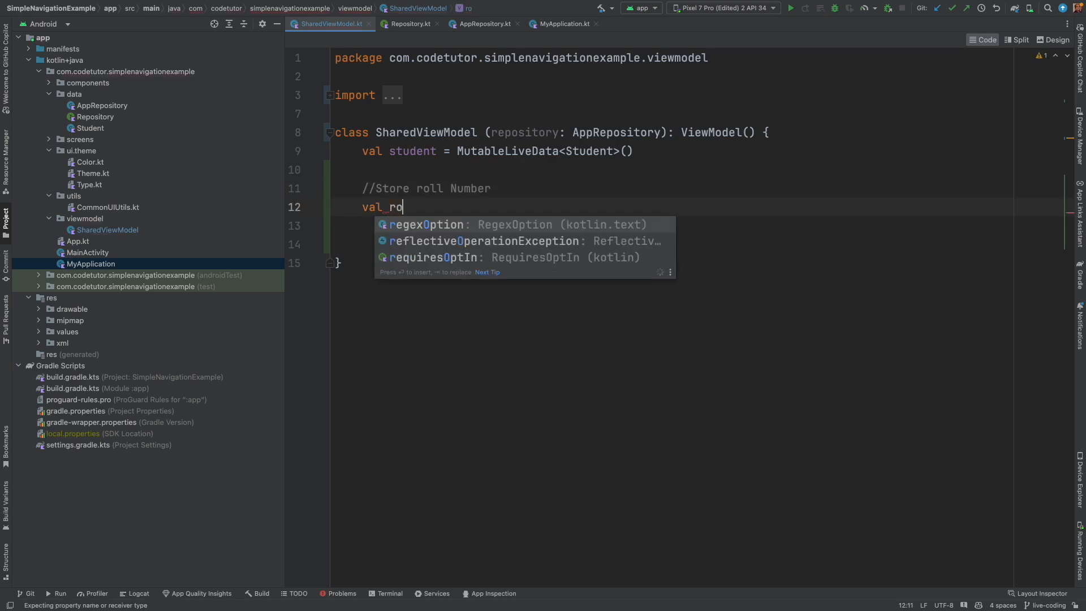
{"action": "type", "text": "llNo ="}
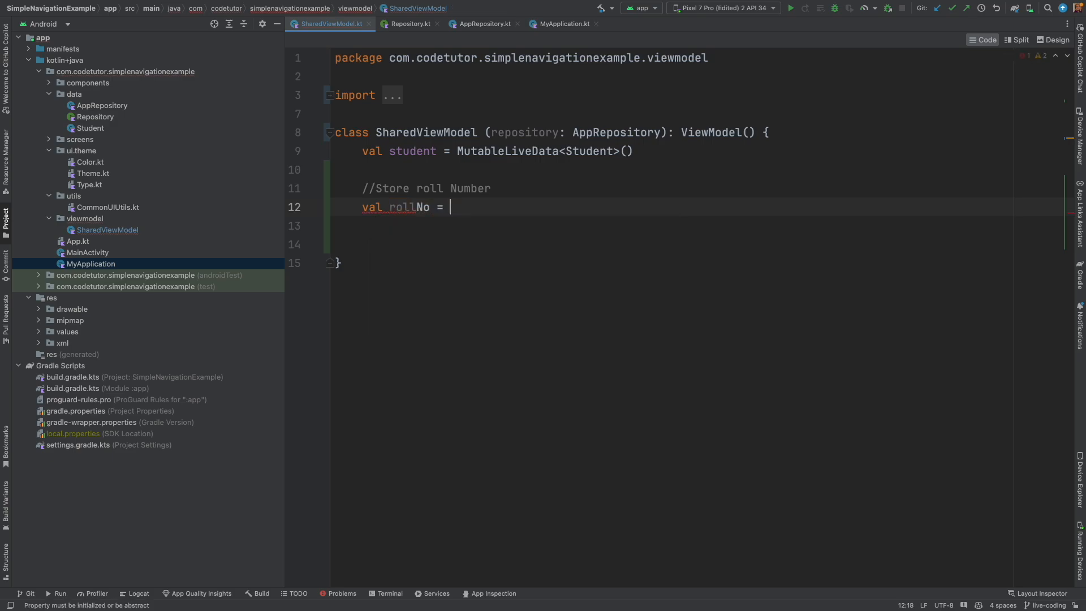
{"action": "type", "text": "MutableLiveData"}
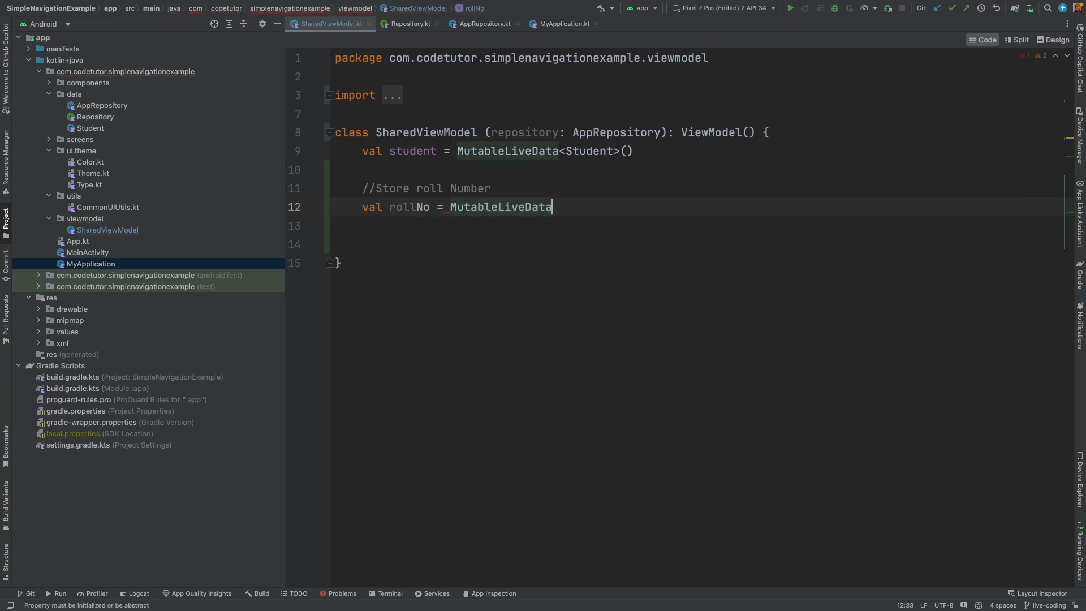
{"action": "type", "text": "<Int>("}
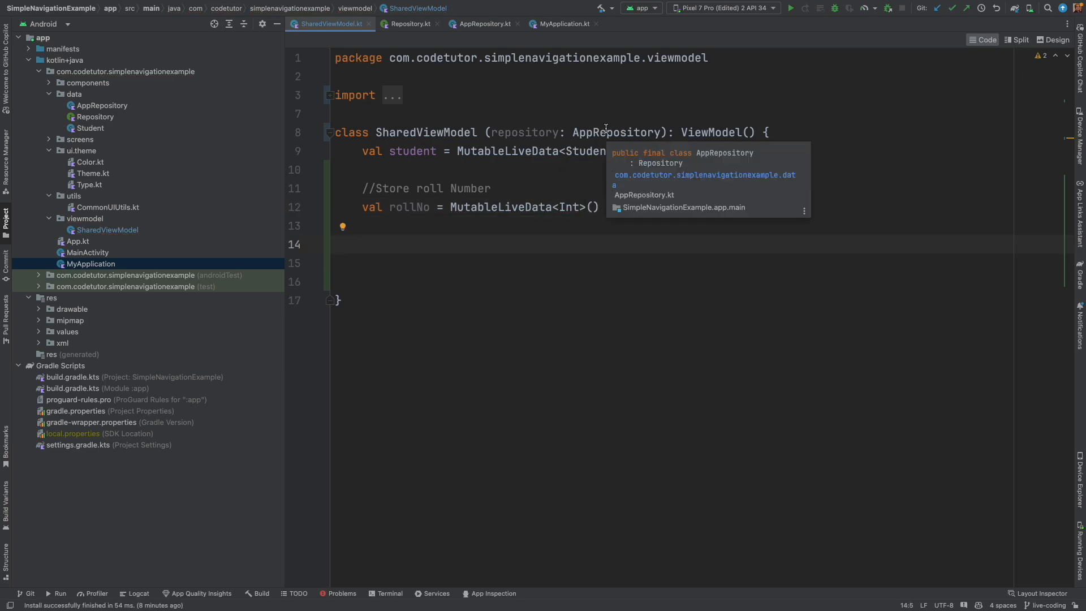
Declare 'private val repository by lazy { repository }' below rollNo
{"action": "type", "text": "private"}
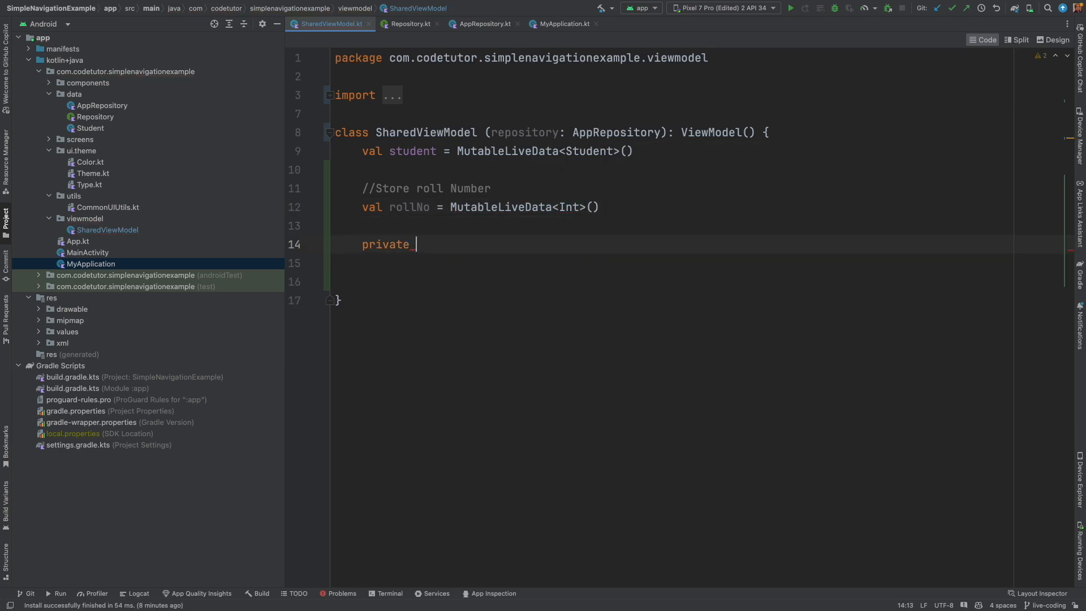
{"action": "type", "text": "val repository"}
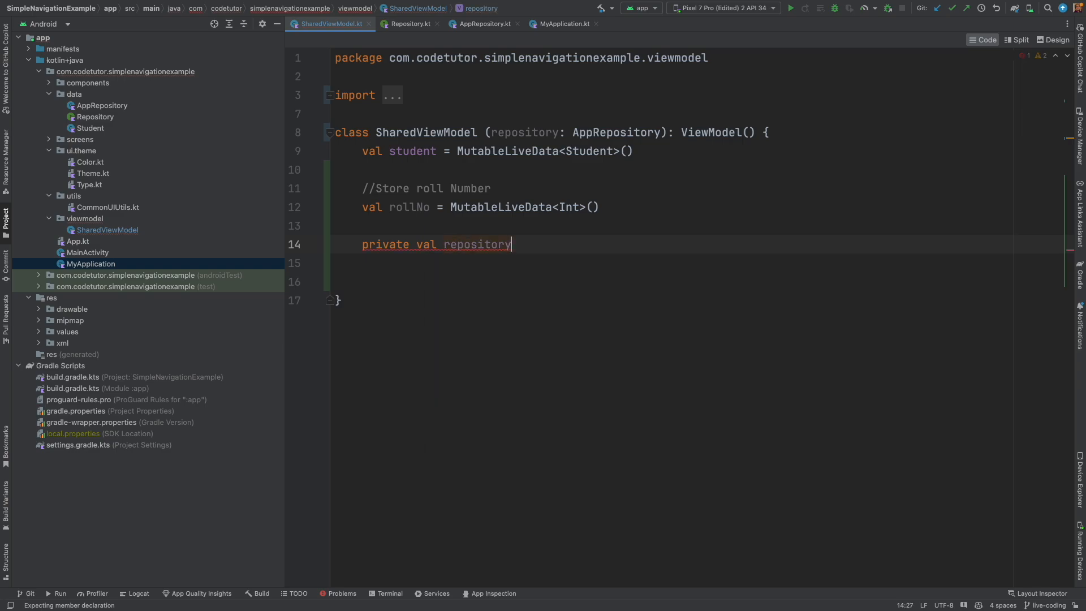
{"action": "type", "text": "by lazy { }"}
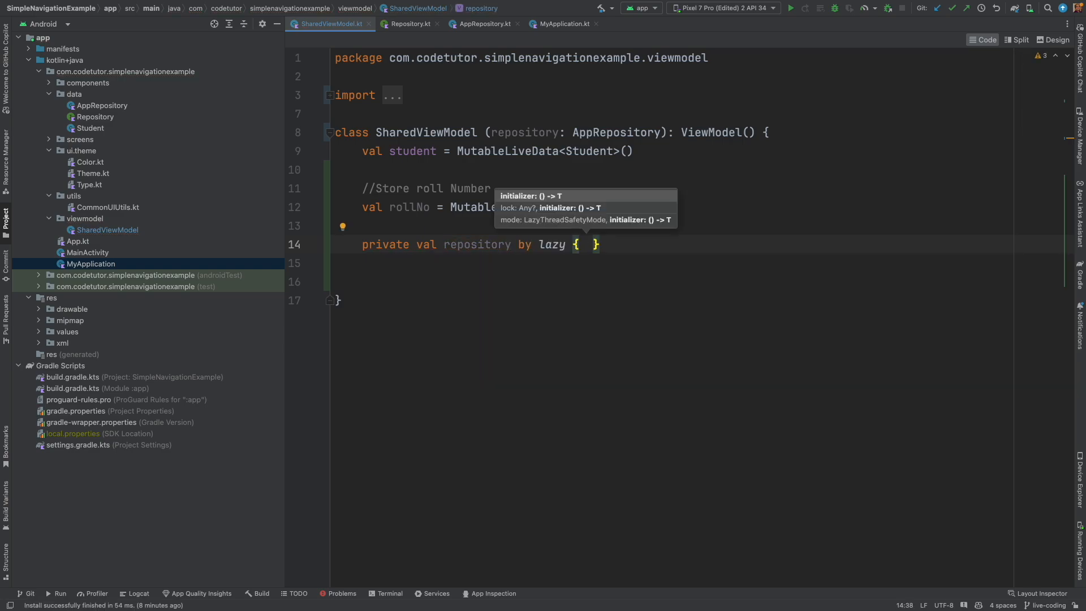
{"action": "type", "text": "repository"}
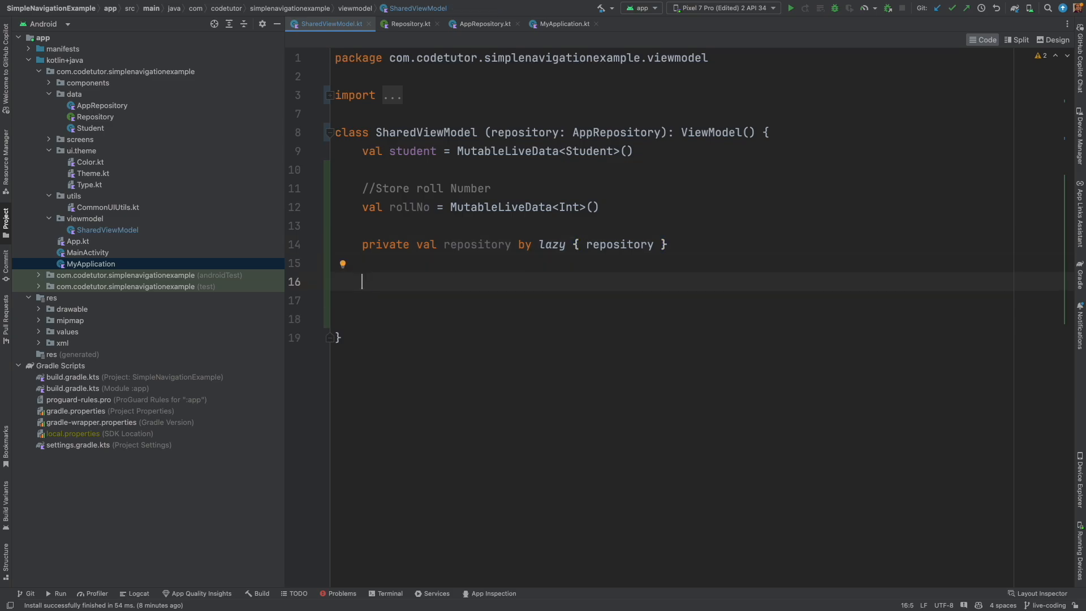
Write getStudent() returning repository.getStudent(rollNo.value ?: 0)
{"action": "type", "text": "fun getStu"}
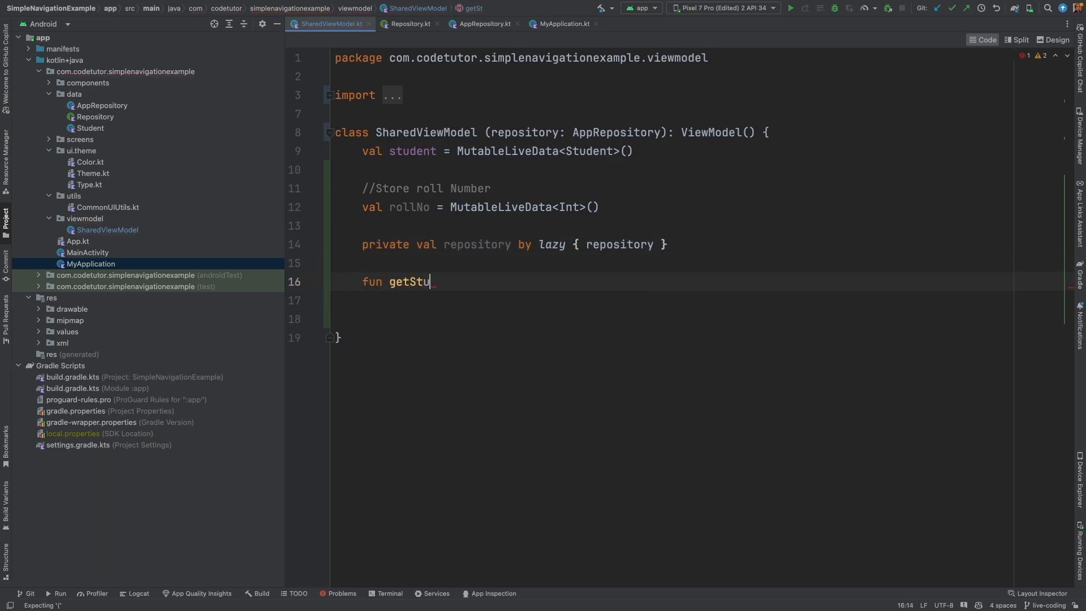
{"action": "type", "text": "dent(): Student {"}
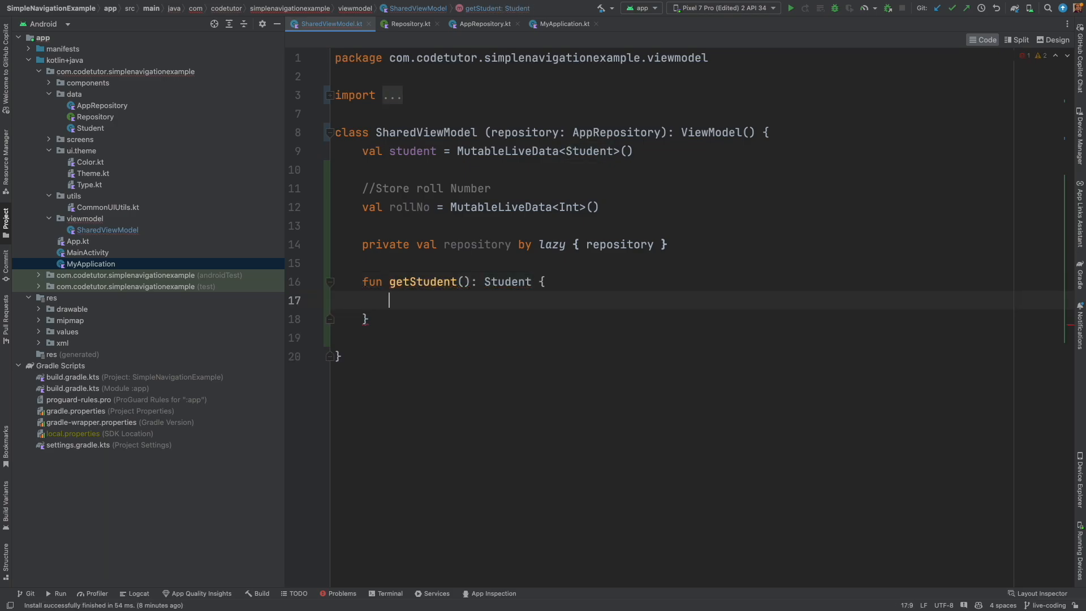
{"action": "type", "text": "return re"}
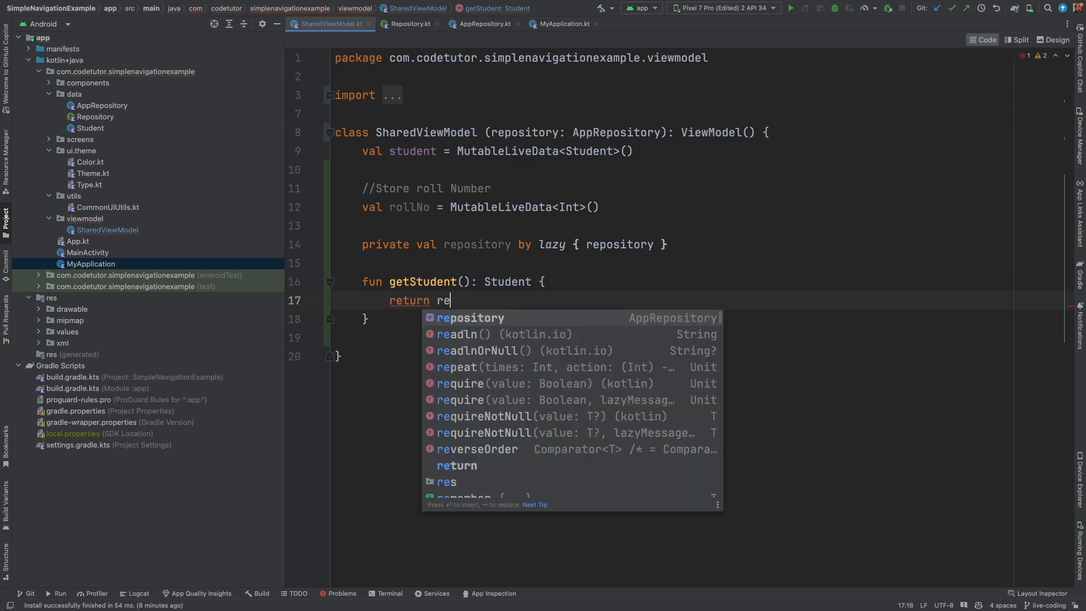
{"action": "key", "text": "Enter"}
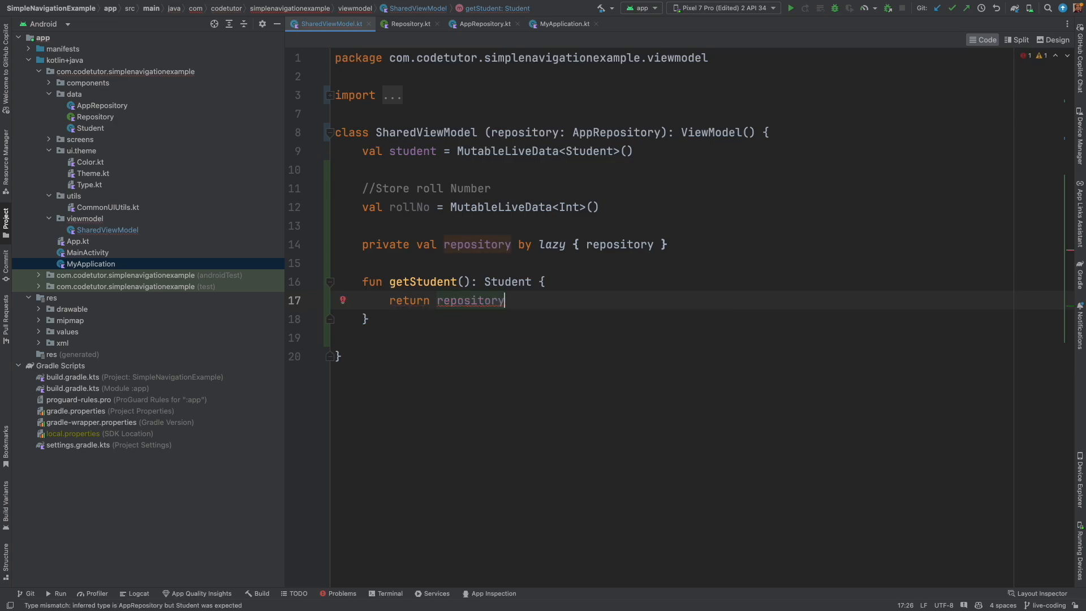
{"action": "type", "text": ".getStudent()"}
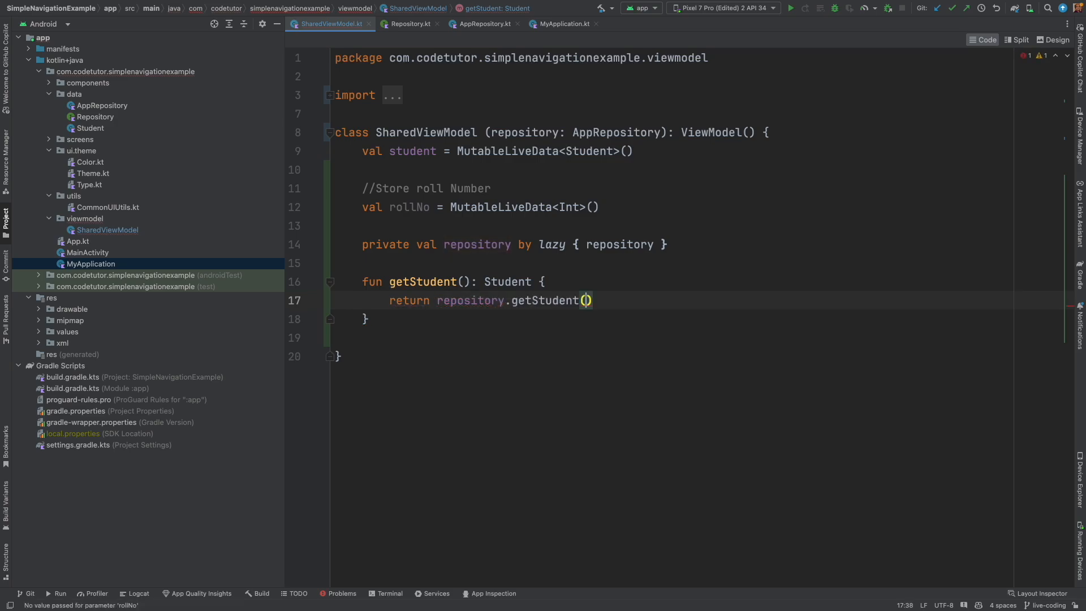
{"action": "type", "text": "rollNo = ro"}
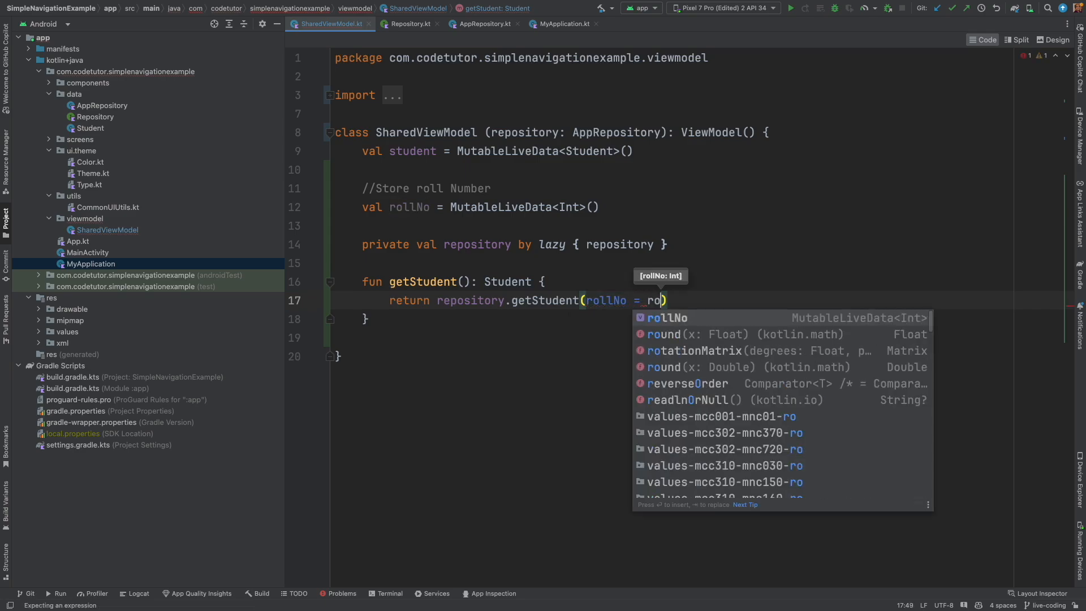
{"action": "type", "text": "llNo.value ?:"}
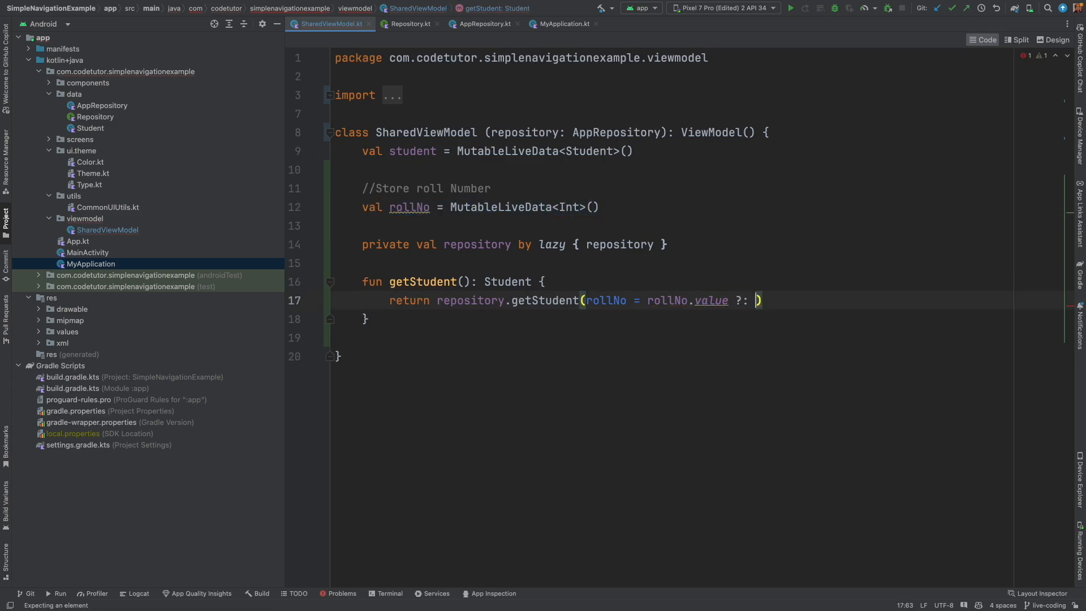
{"action": "type", "text": "0"}
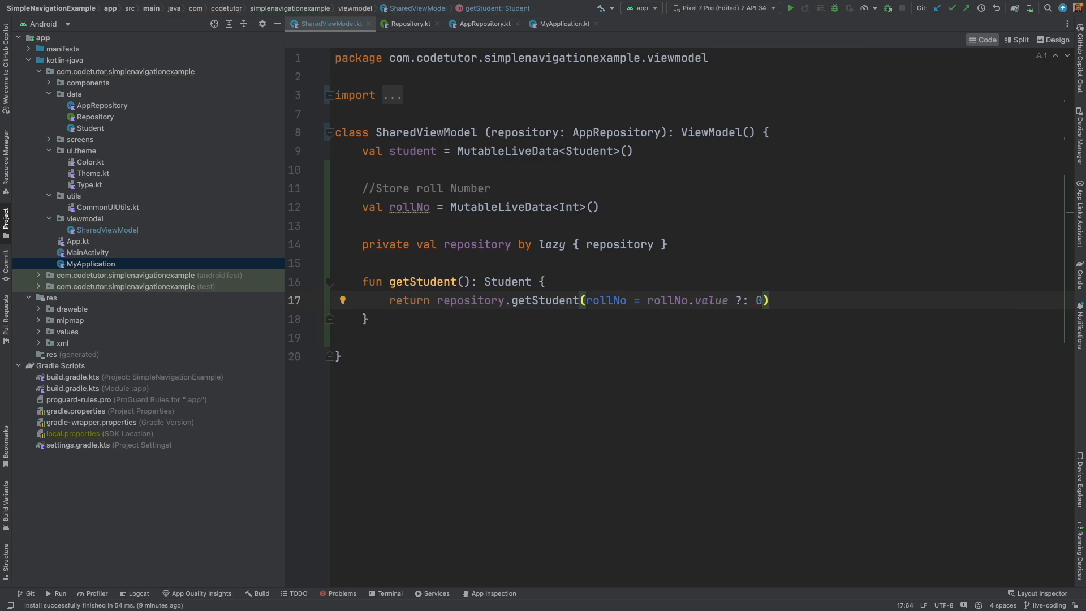
Write setStudent delegating to repository.setStudent(student)
{"action": "type", "text": "gun"}
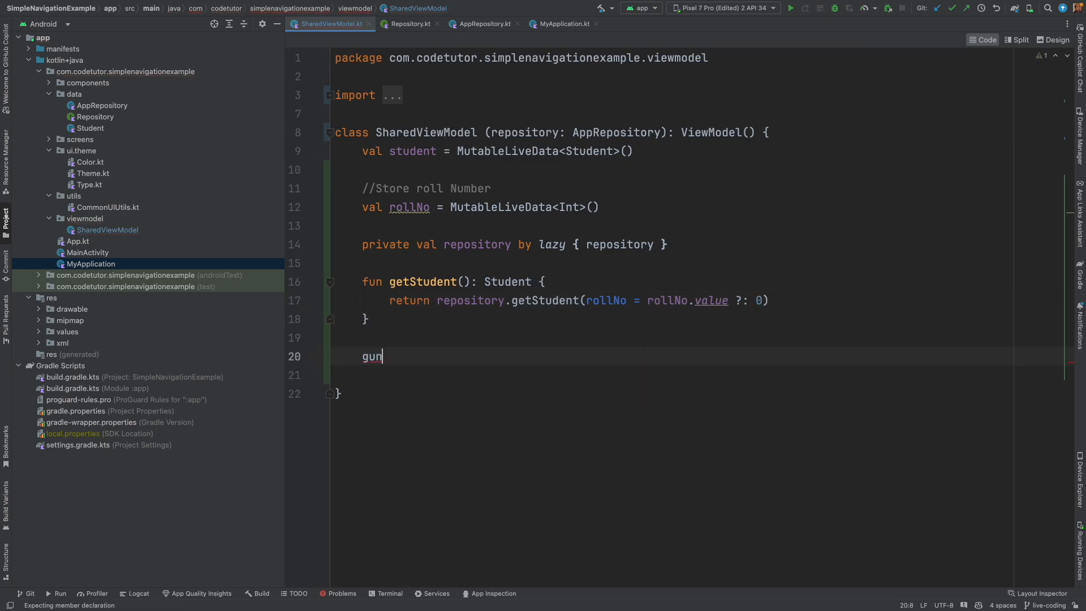
{"action": "type", "text": "setStundet"}
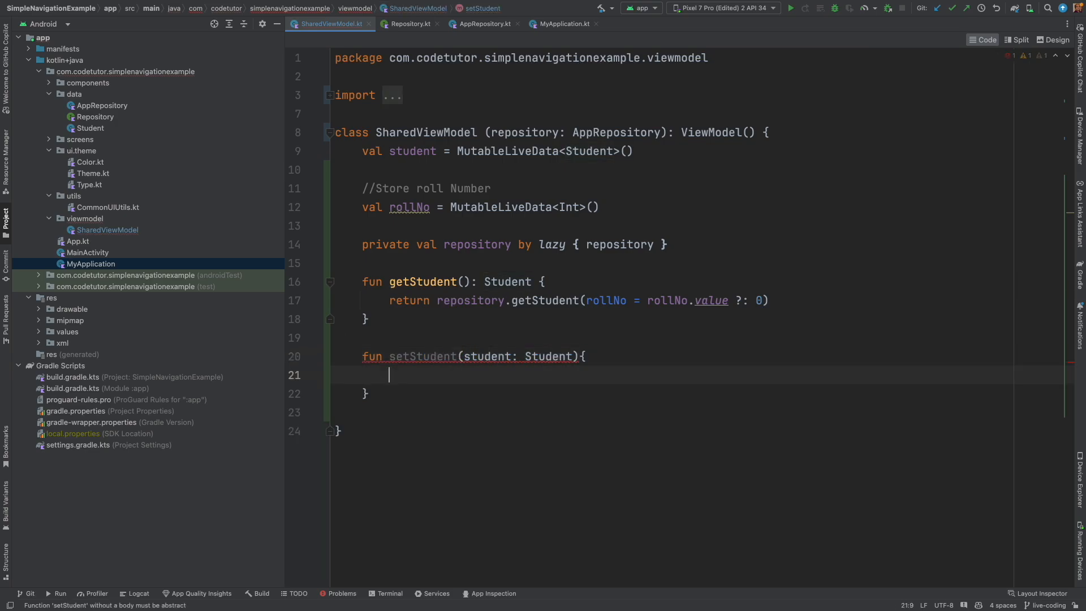
{"action": "type", "text": "return"}
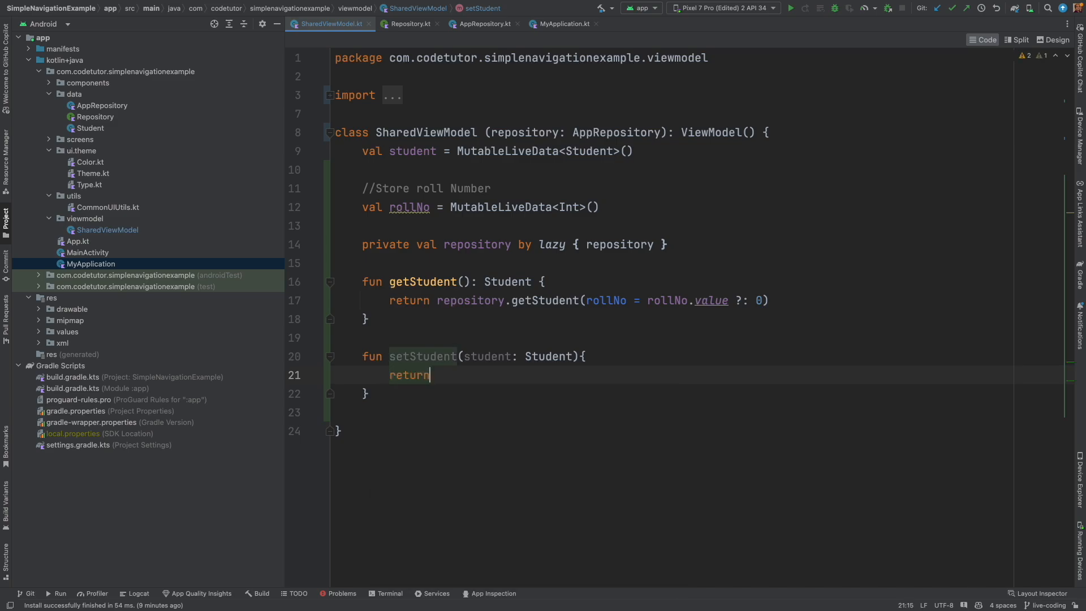
{"action": "type", "text": "rep"}
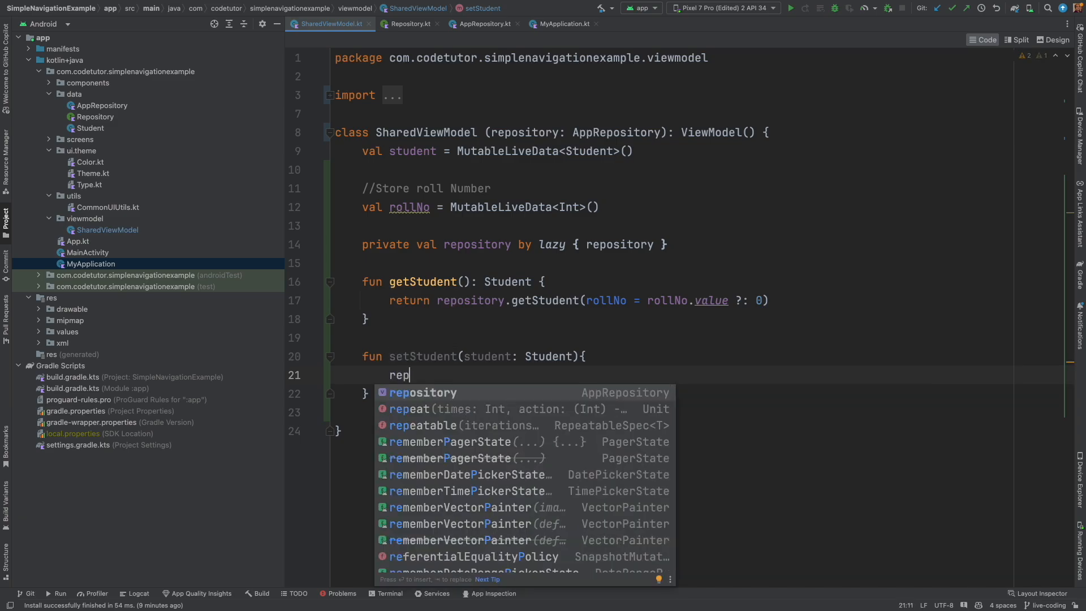
{"action": "type", "text": "repository.setStudent(student)"}
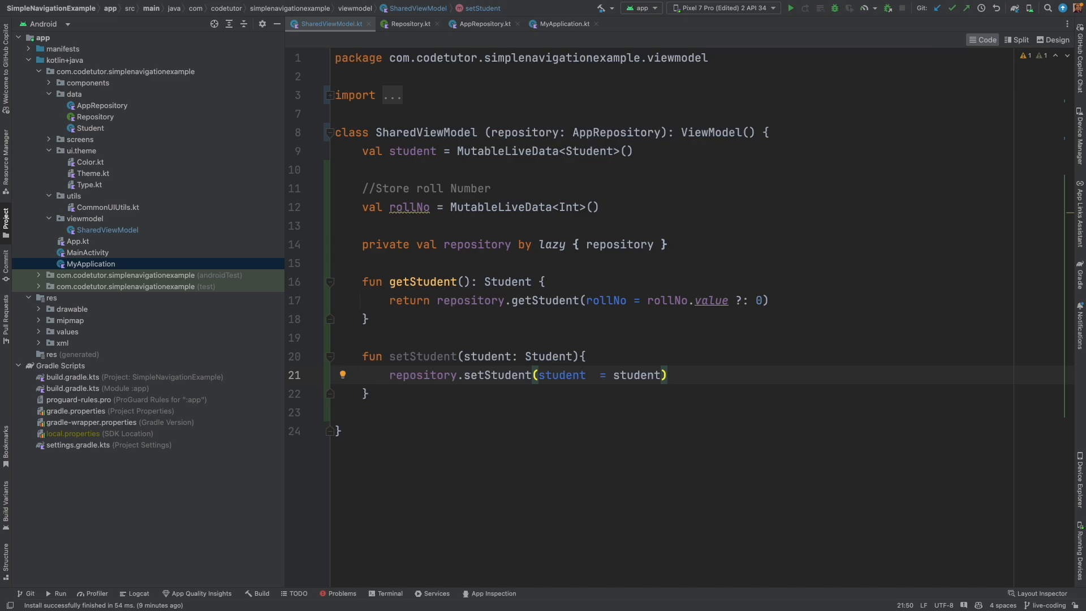
{"action": "mouse_move", "coordinate": [478, 250]}
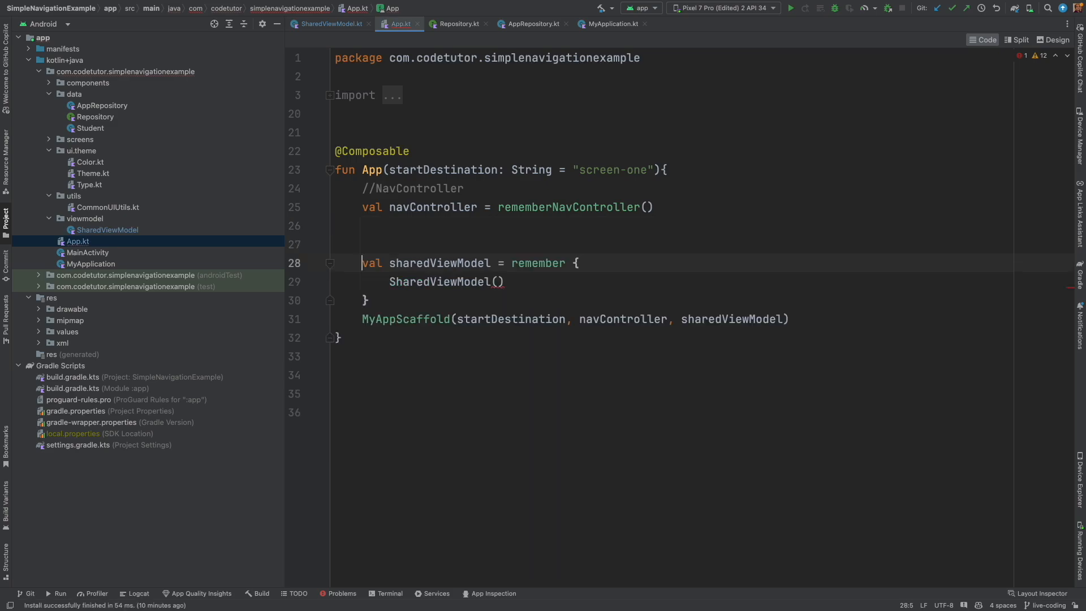
Add 'val context = LocalContext.current' in App.kt
{"action": "type", "text": "val"}
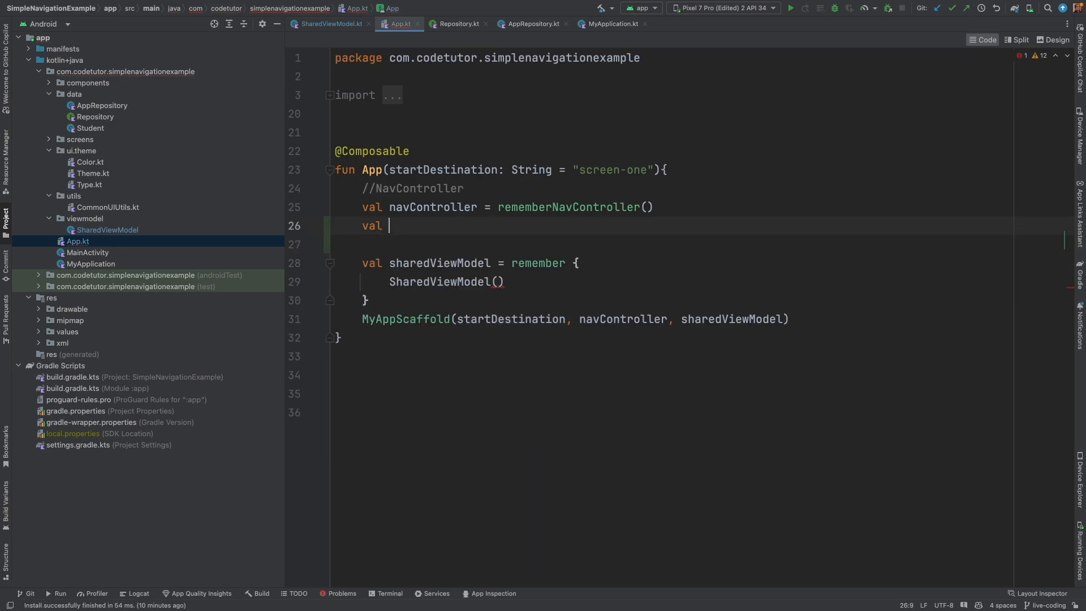
{"action": "type", "text": "context = L"}
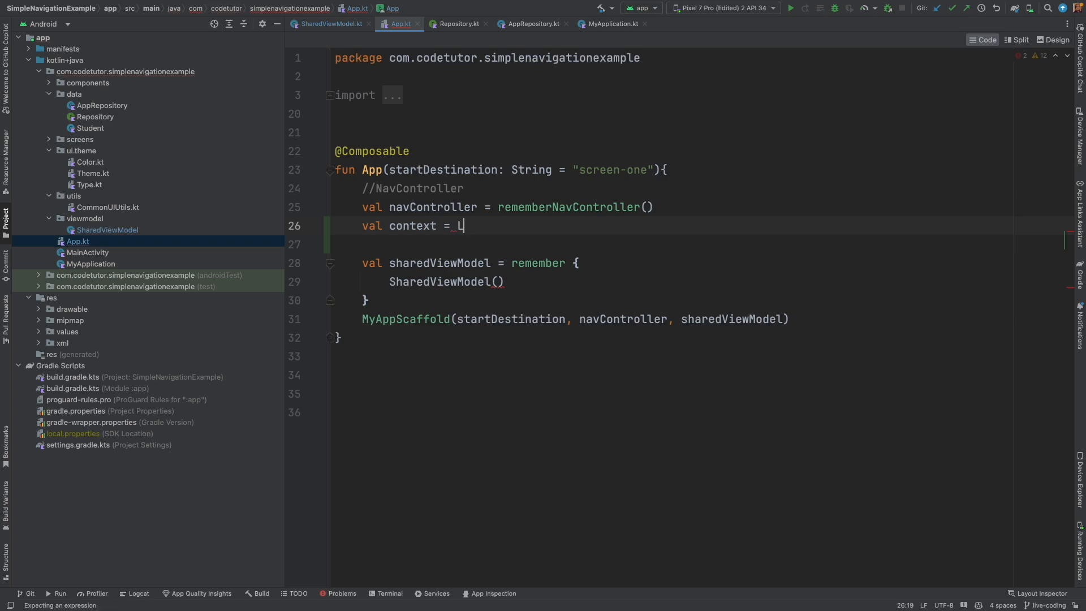
{"action": "type", "text": "LocalContext"}
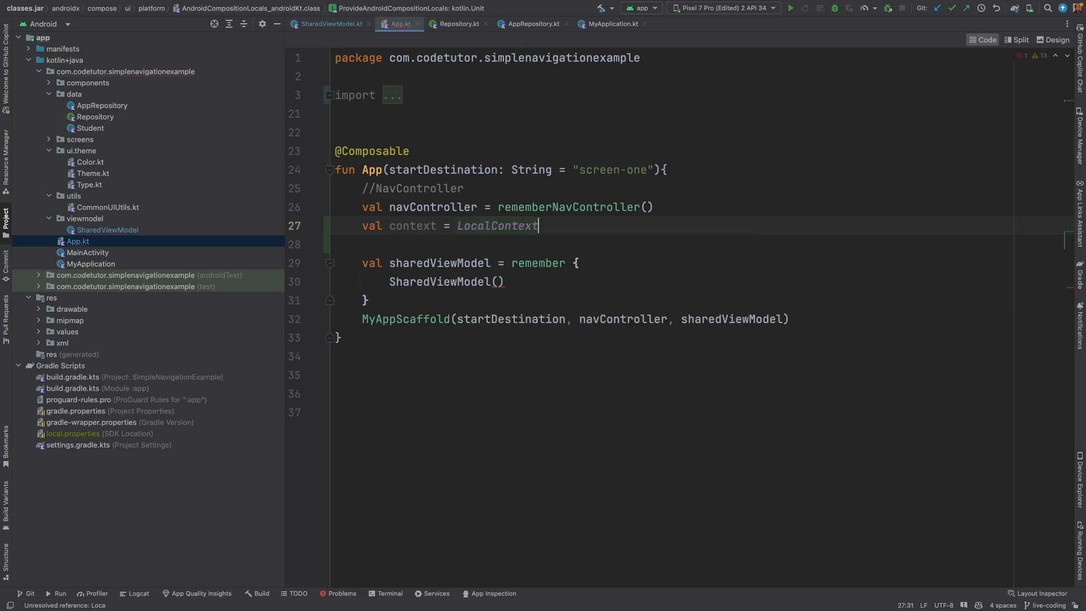
{"action": "type", "text": ".current"}
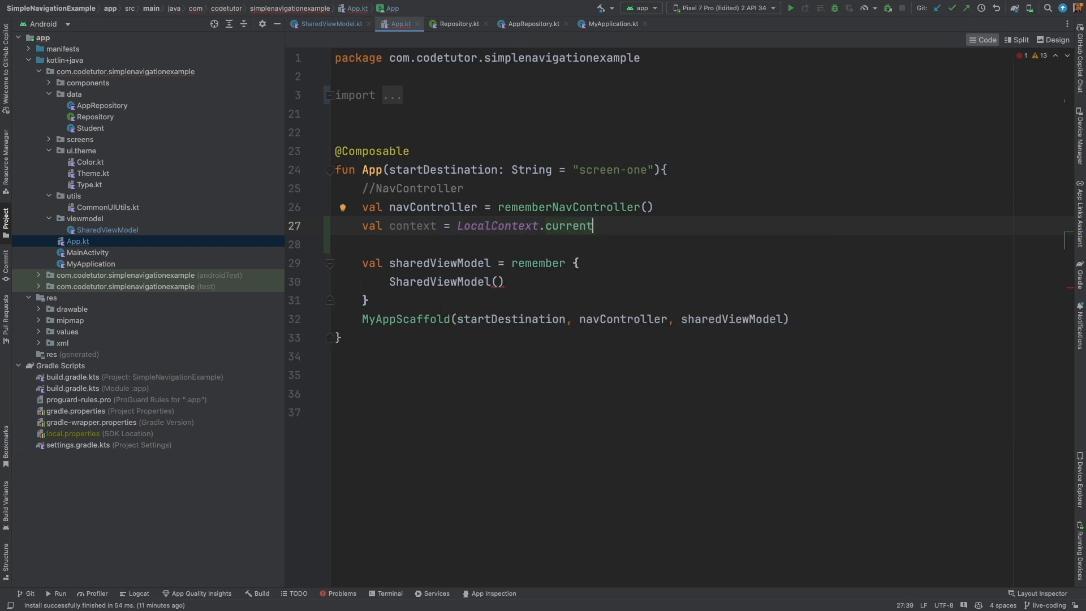
Cast context.applicationContext to MyApplication and pass application.getRepository() to SharedViewModel
{"action": "type", "text": "val"}
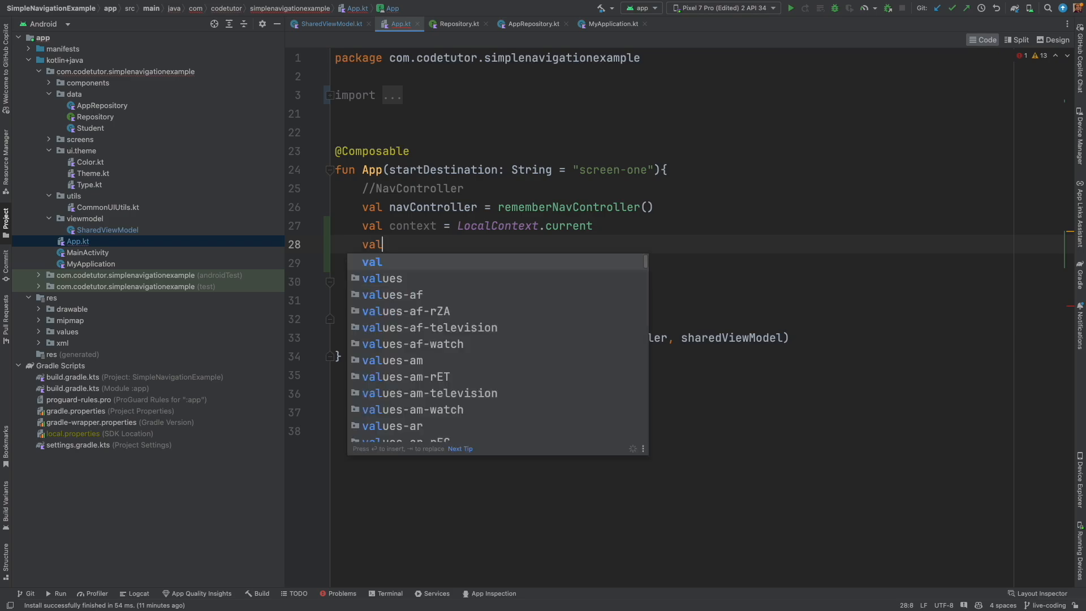
{"action": "type", "text": "application ="}
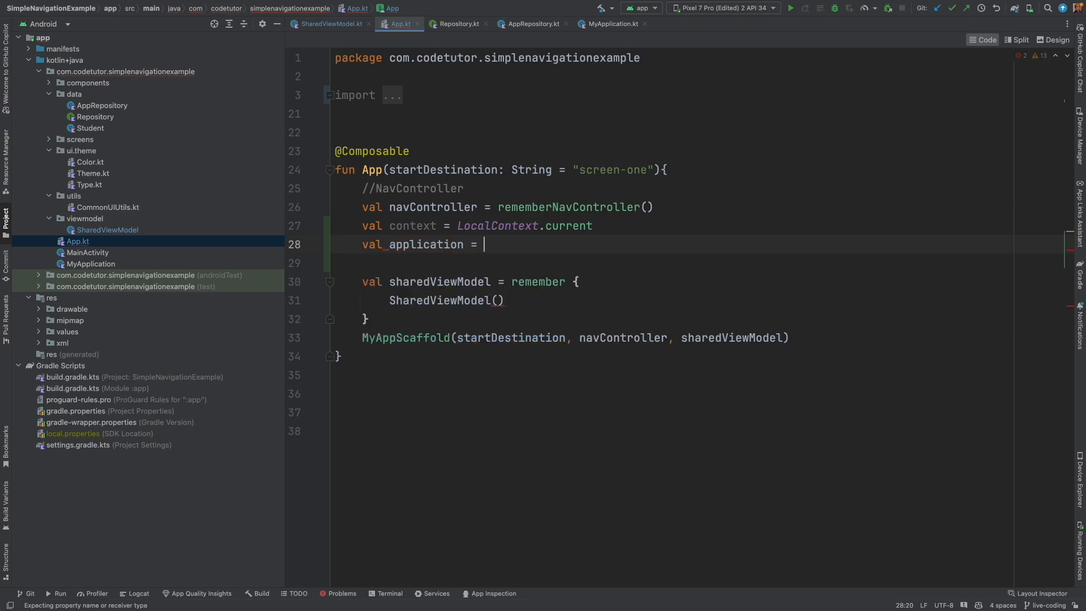
{"action": "type", "text": "context.applicationContext as"}
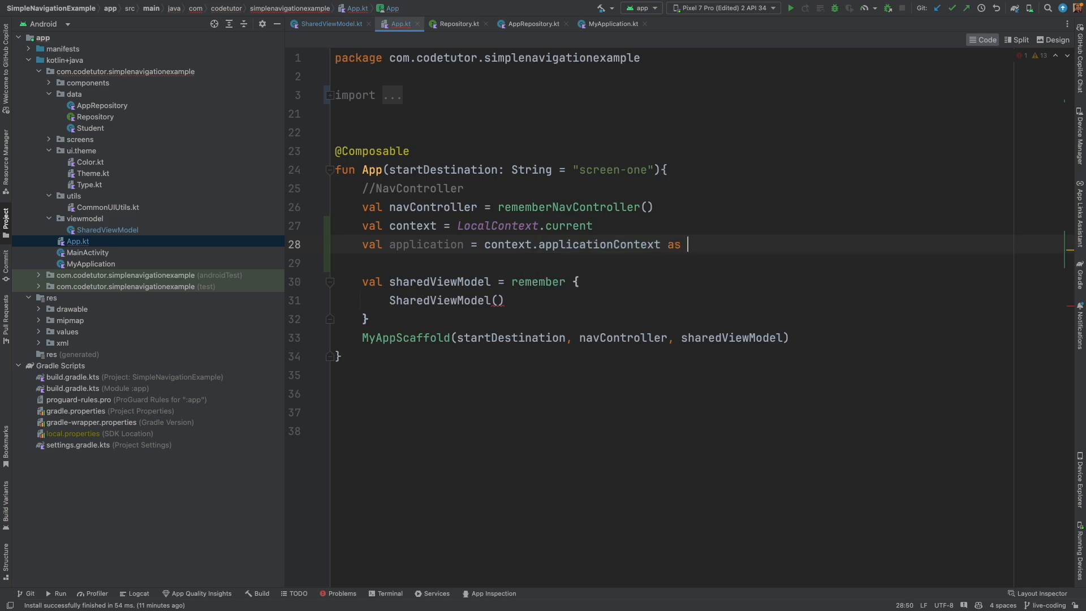
{"action": "type", "text": "MyApplication"}
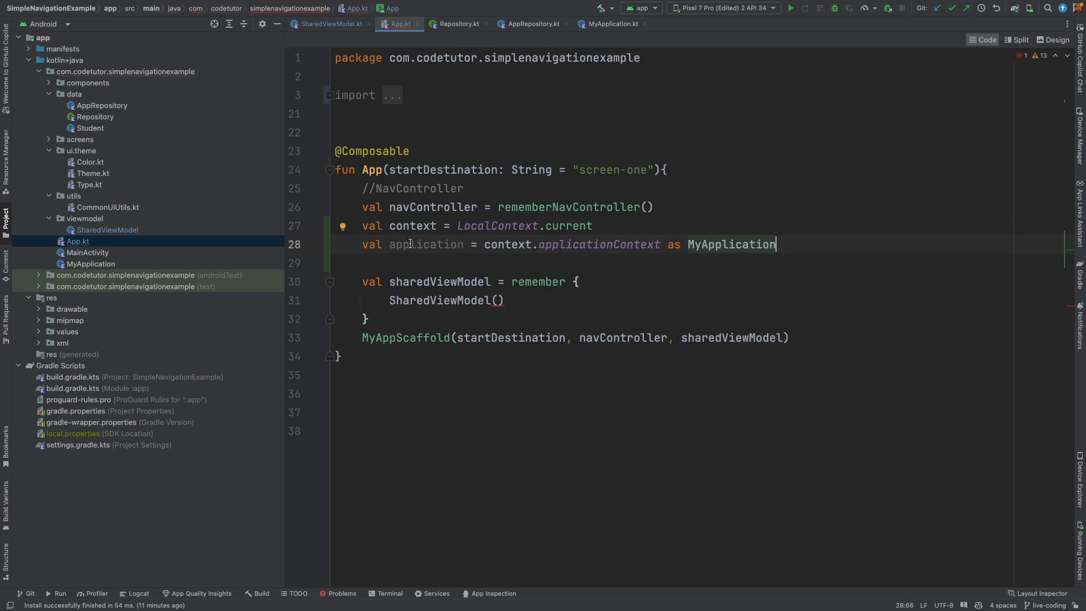
{"action": "type", "text": "application.getRepository("}
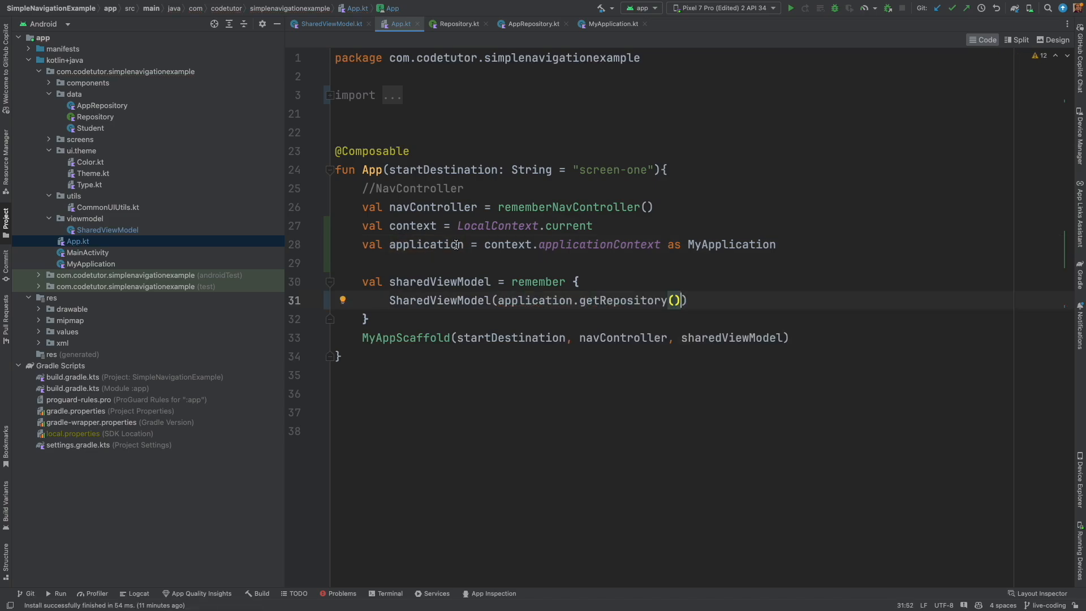
{"action": "mouse_move", "coordinate": [570, 312]}
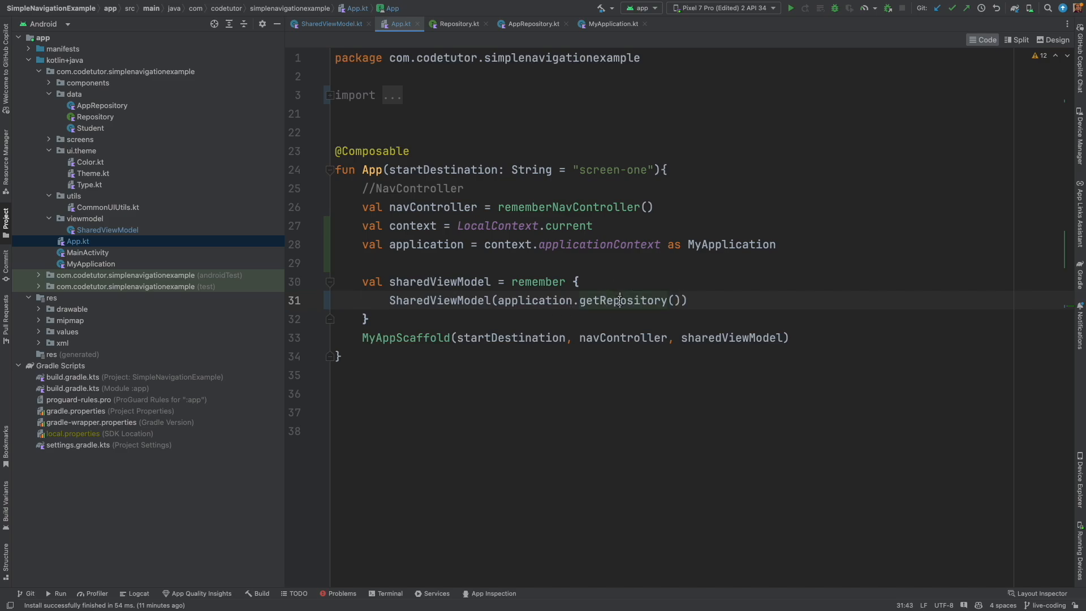
{"action": "double_click", "coordinate": [441, 282]}
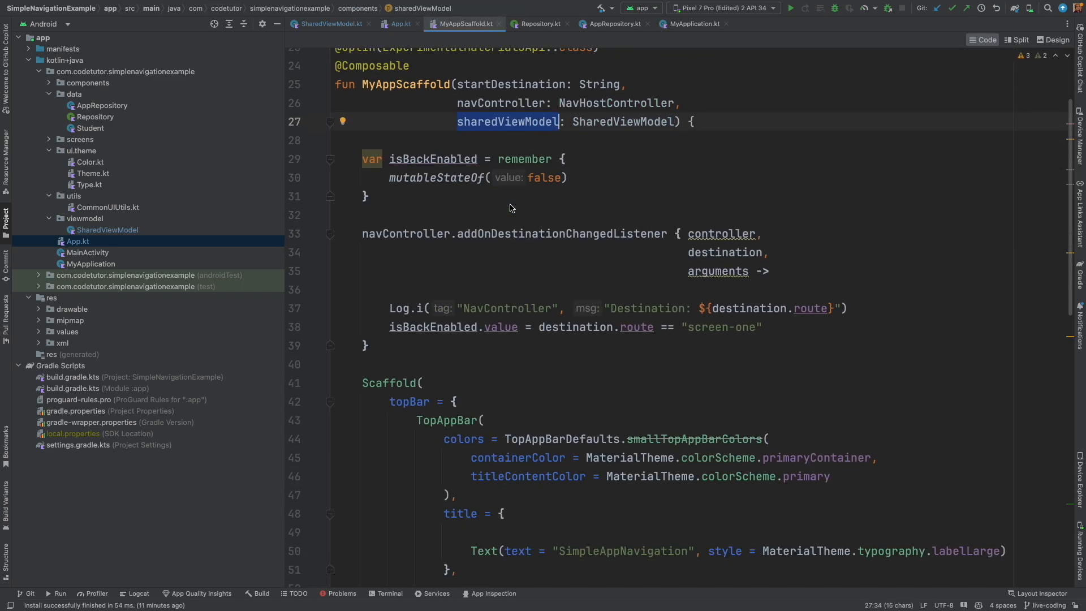
Scroll CommonUIUtils.kt to where getMyNavGraph passes sharedViewModel to the screens
{"action": "scroll", "scroll_direction": "down", "scroll_amount": 3}
{"action": "type", "text": "ScreenOne"}
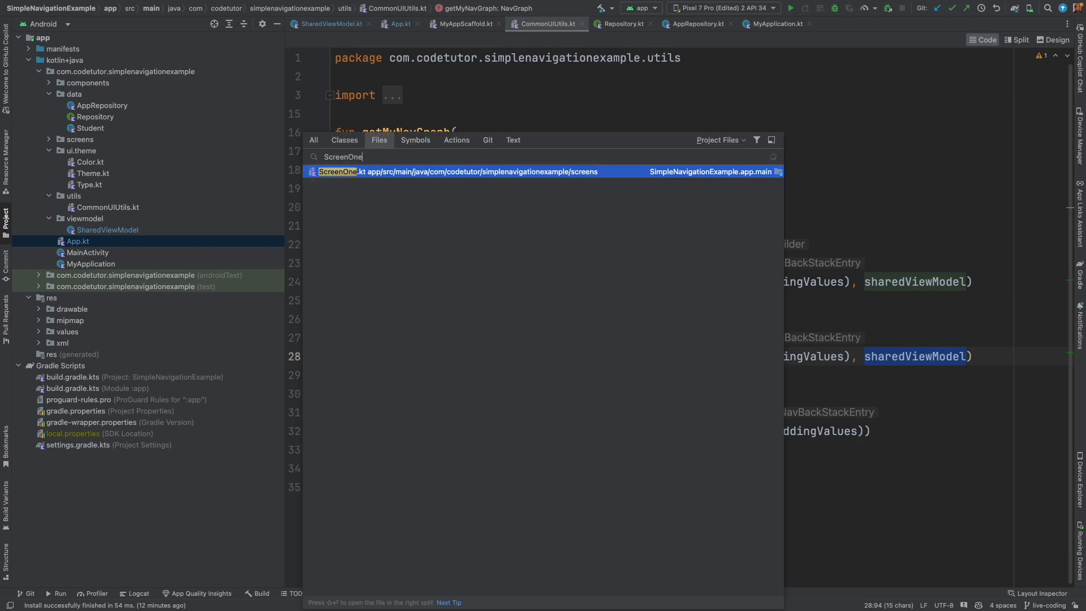
In ScreenOne.kt set sharedViewModel.rollNo.value = 101 in the button handler
{"action": "left_click", "coordinate": [451, 171]}
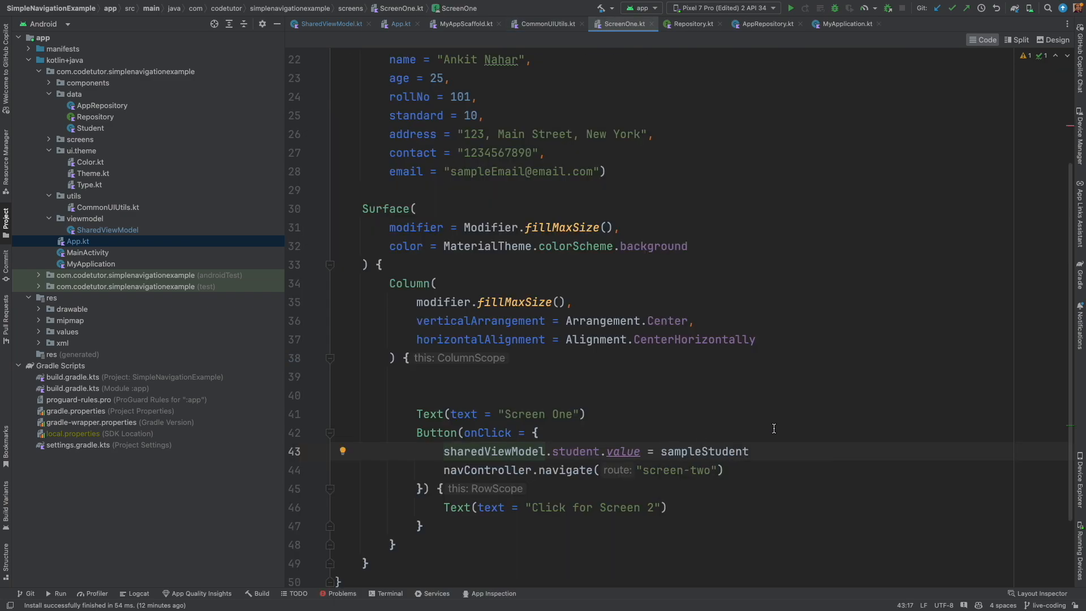
{"action": "mouse_move", "coordinate": [622, 451]}
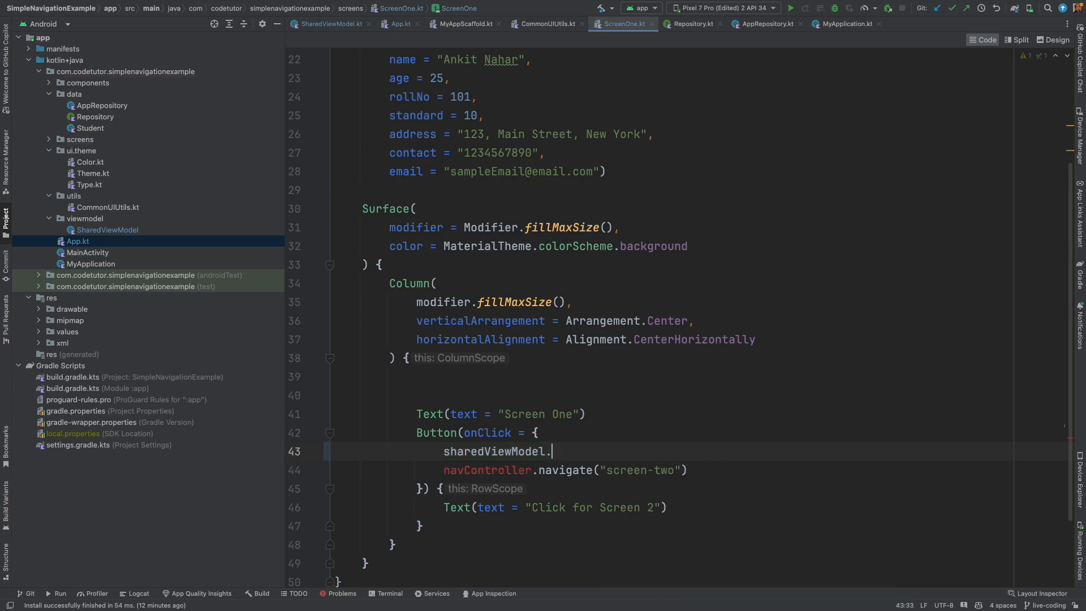
{"action": "type", "text": "rollNo.value ="}
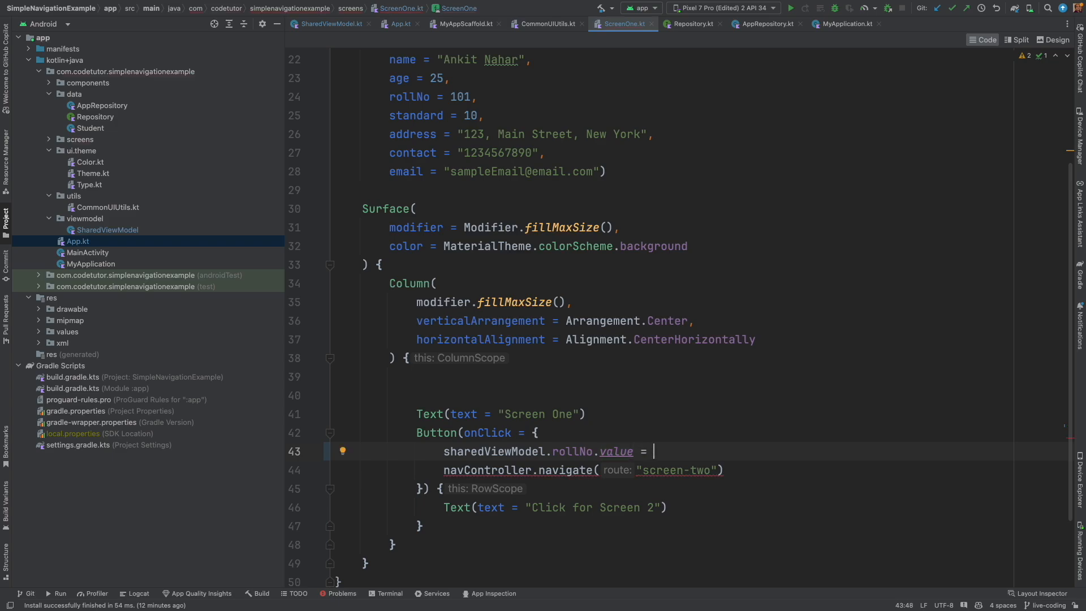
{"action": "type", "text": "101"}
{"action": "type", "text": "Screen"}
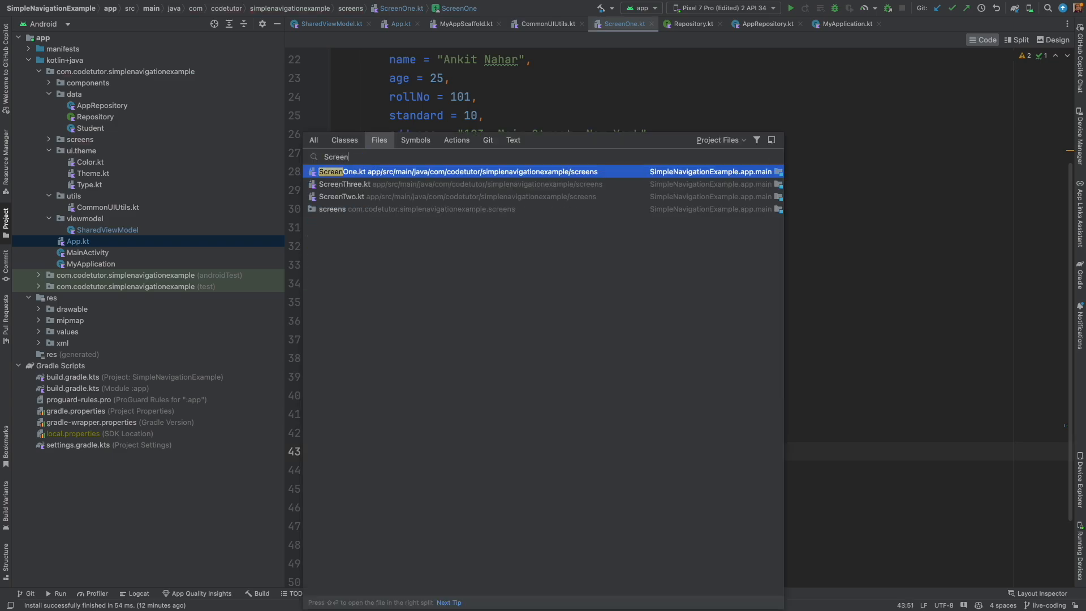
In ScreenTwo.kt show sharedViewModel.getStudent() in the Text and run the app
{"action": "left_click", "coordinate": [342, 196]}
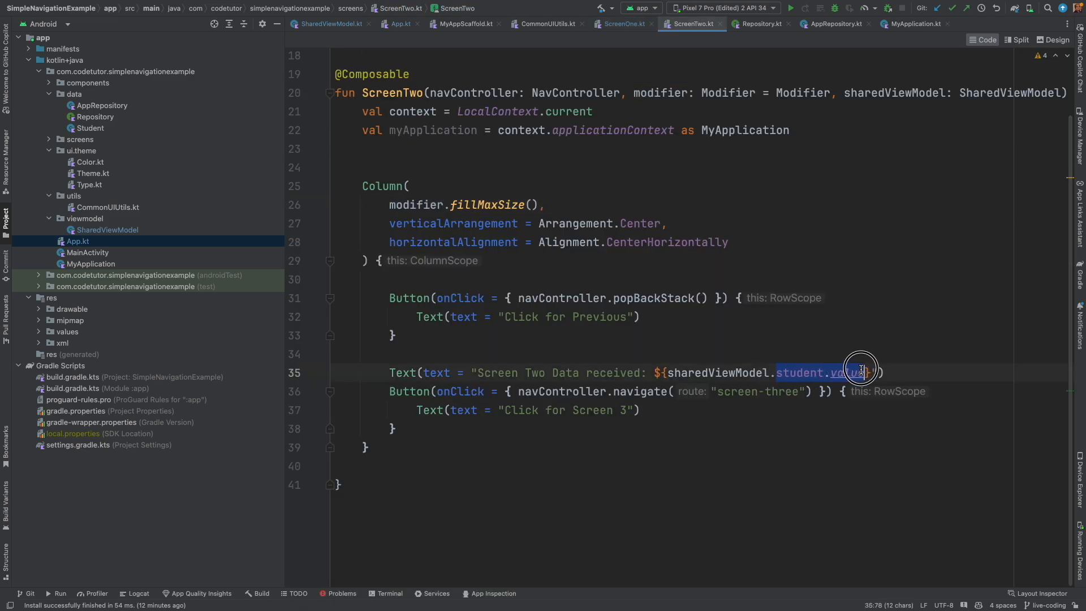
{"action": "type", "text": "getStudent()"}
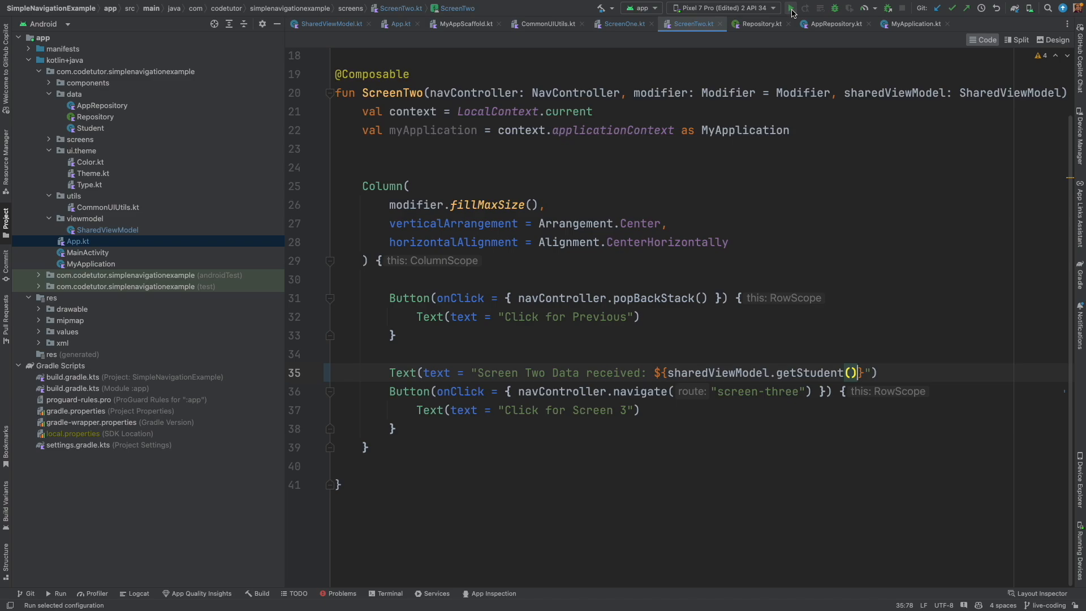
{"action": "left_click", "coordinate": [789, 8]}
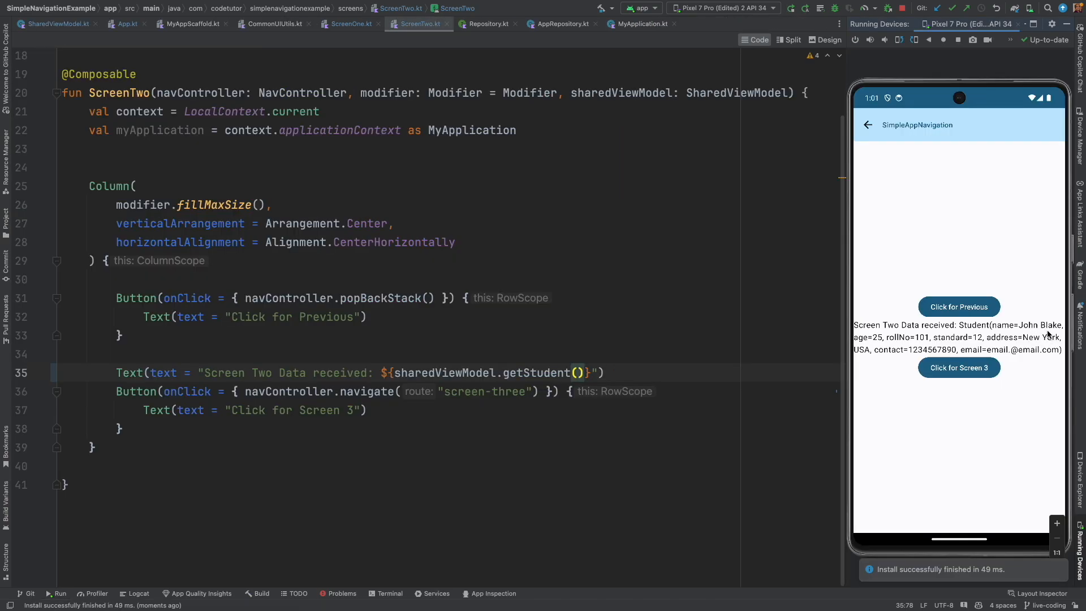
{"action": "mouse_move", "coordinate": [489, 240]}
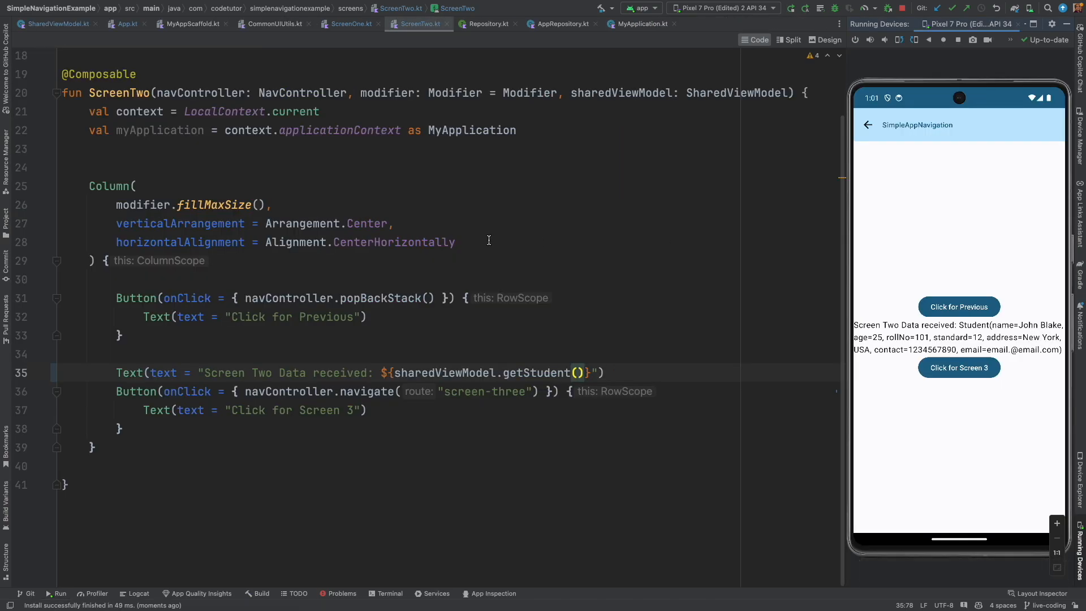
Open AppRepository.kt and highlight roll number 101 in studentList
{"action": "type", "text": "Repository: Repository {"}
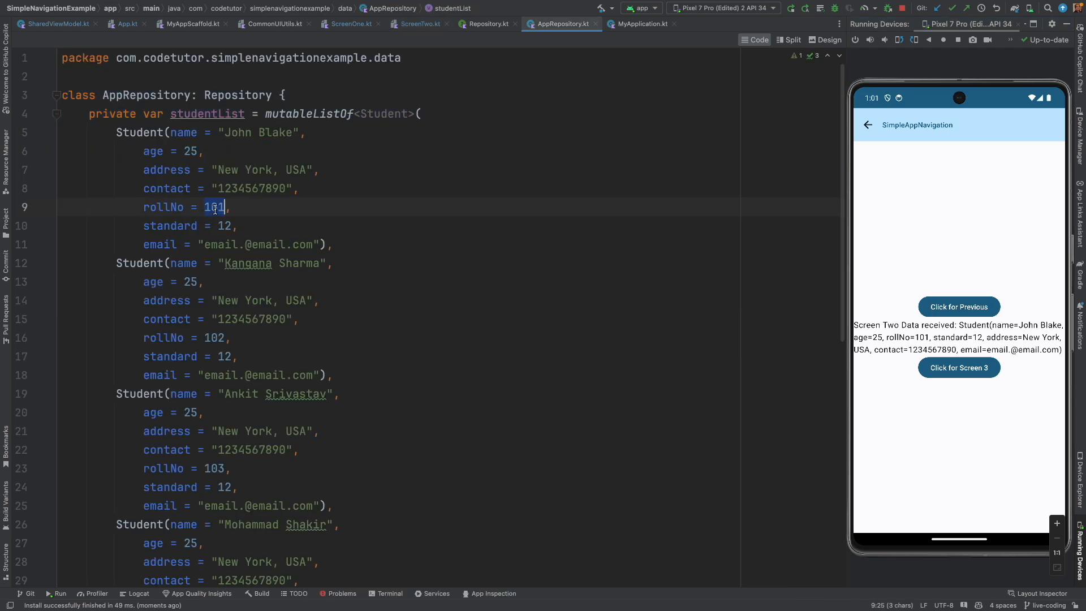
{"action": "double_click", "coordinate": [258, 133]}
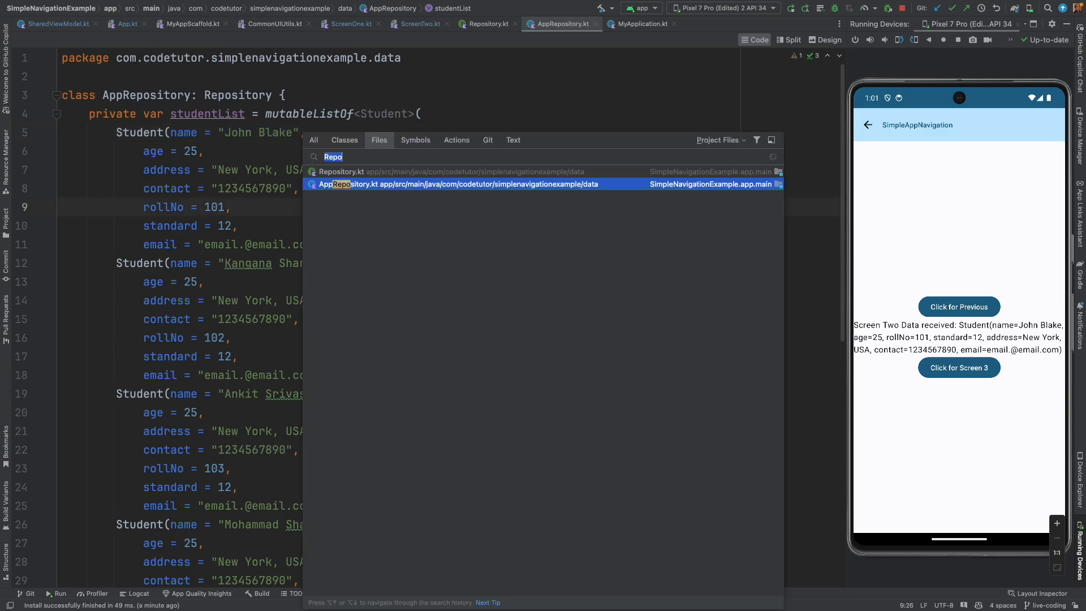
Return to ScreenOne.kt and change the stored roll number to 102
{"action": "type", "text": "Screen"}
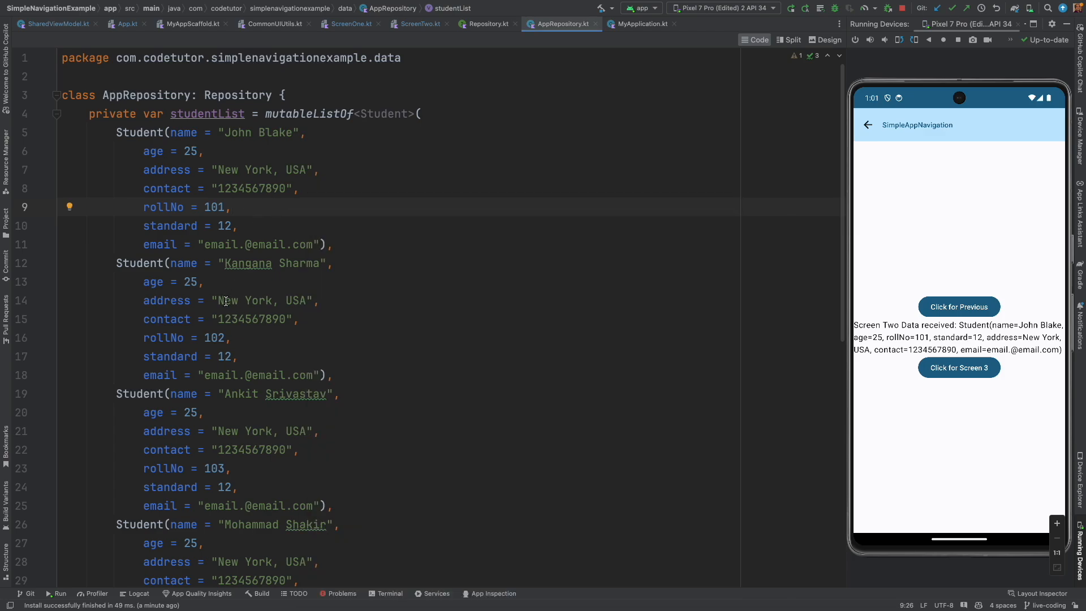
{"action": "double_click", "coordinate": [267, 263]}
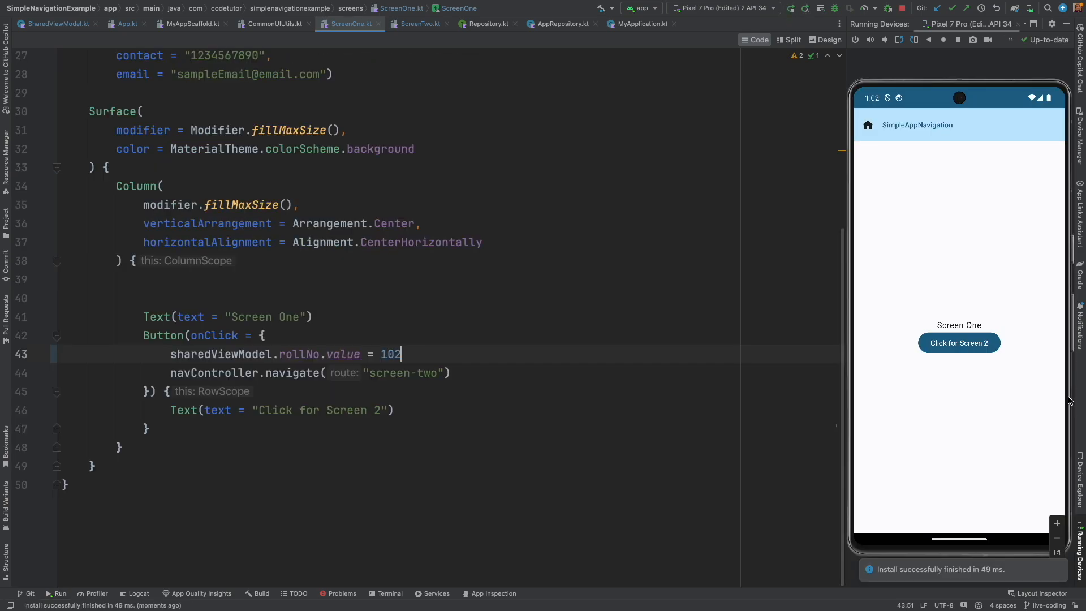
{"action": "left_click", "coordinate": [959, 342]}
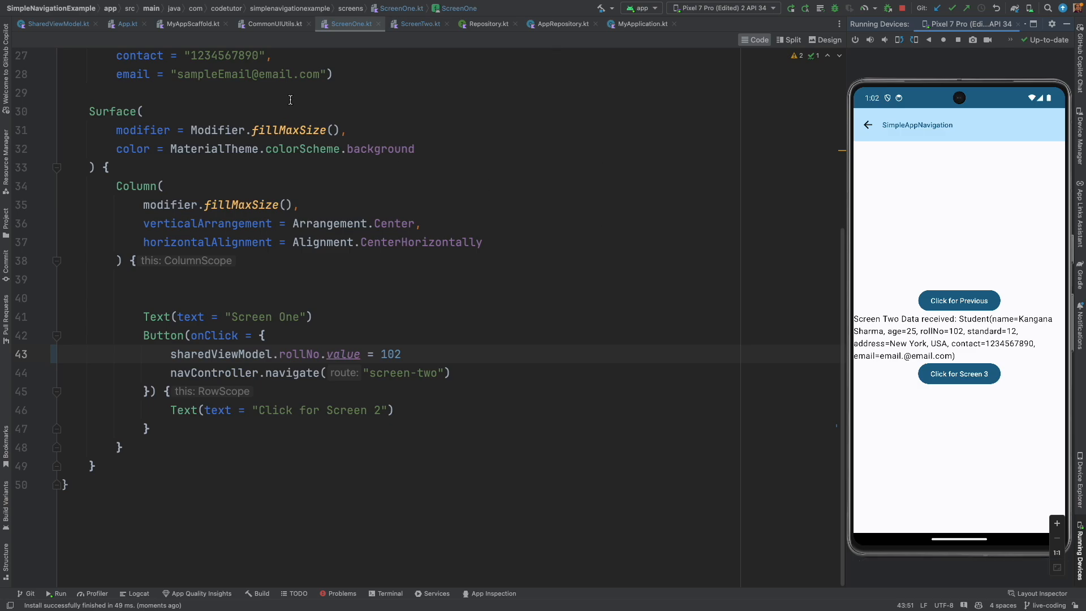
{"action": "left_click", "coordinate": [55, 23]}
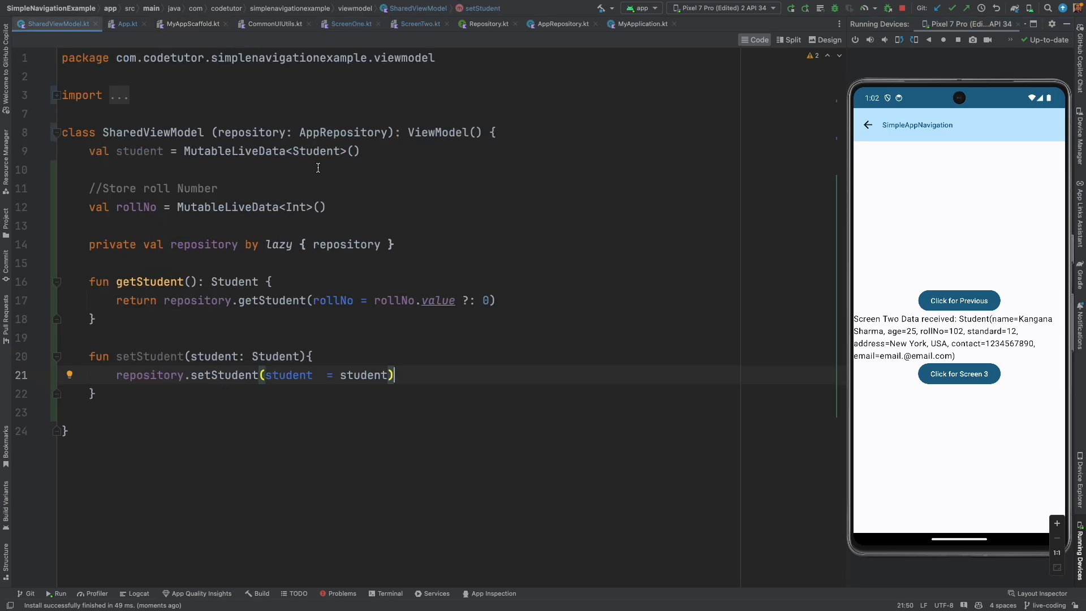
{"action": "double_click", "coordinate": [341, 132]}
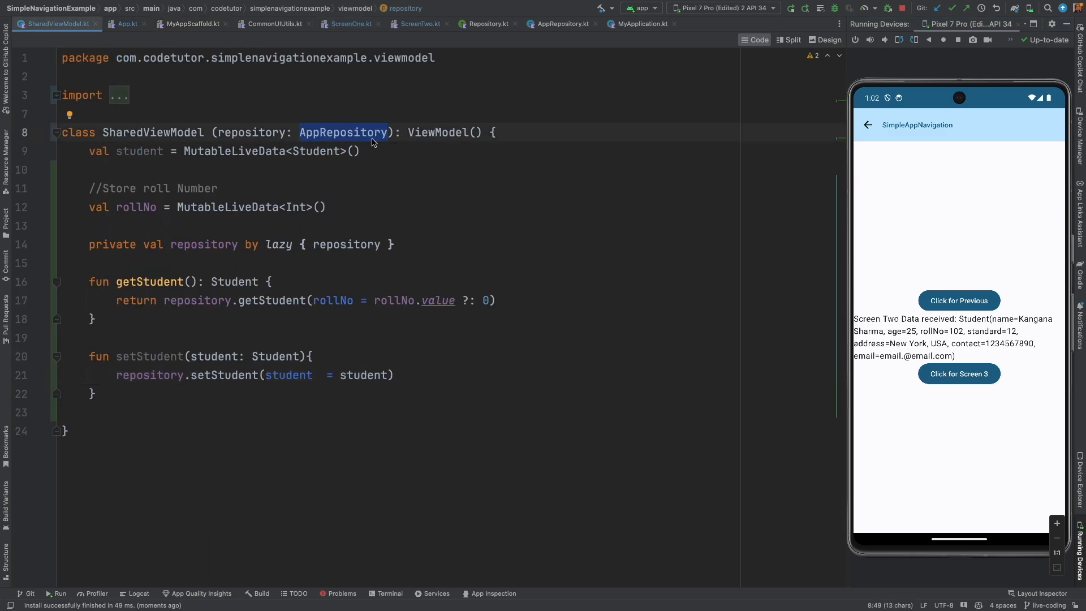